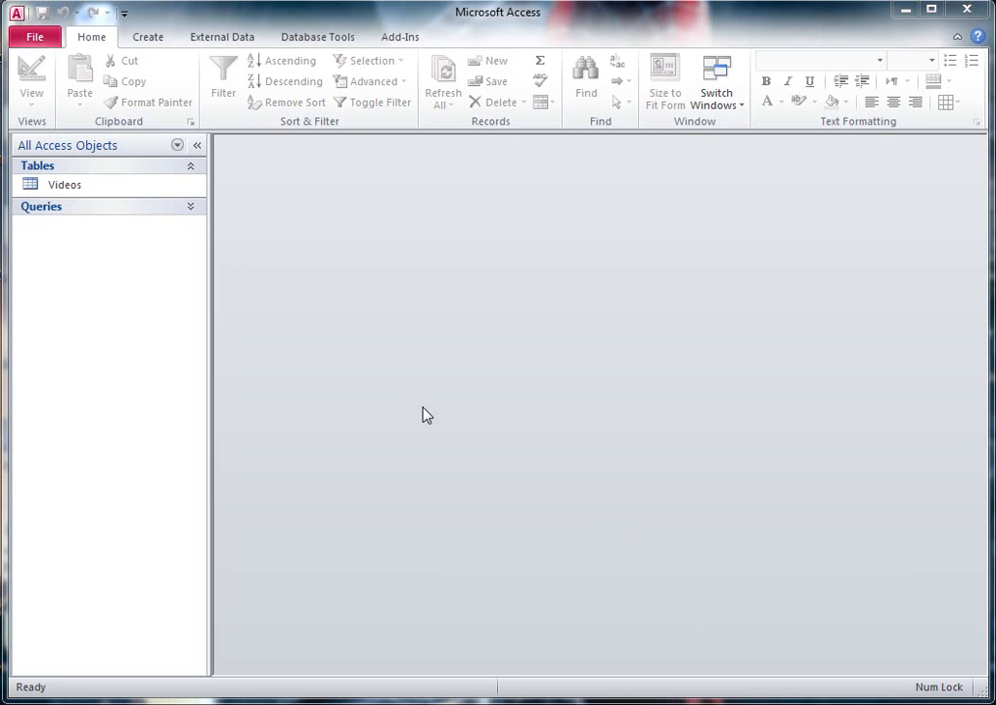
pyautogui.moveTo(313, 321)
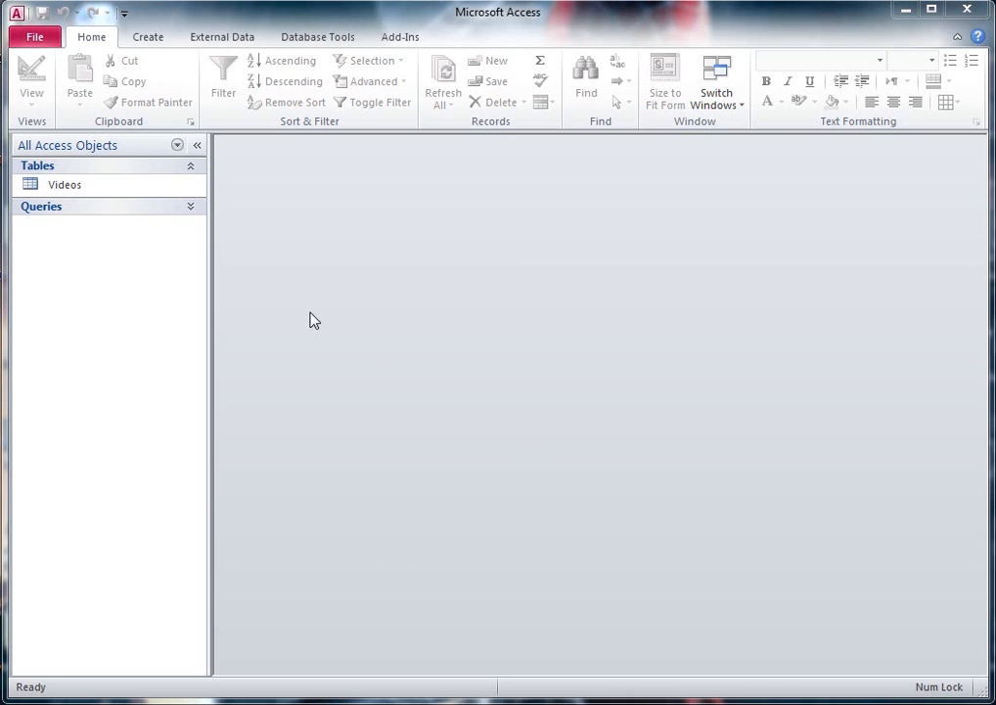
pyautogui.moveTo(278, 211)
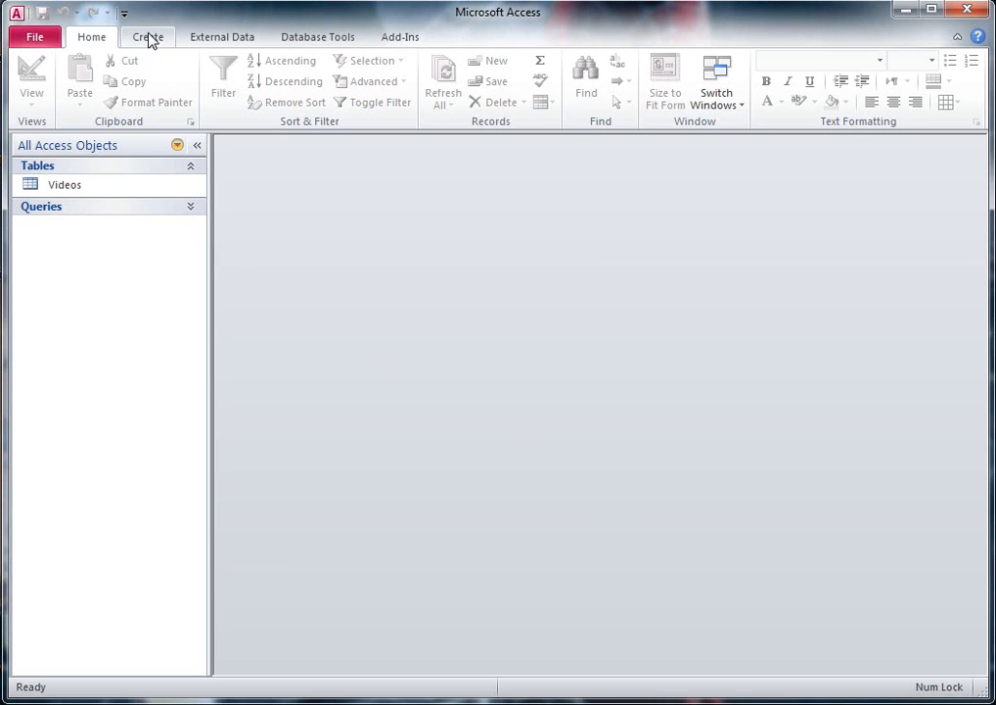
# Show the ribbon's Create commands for building new database objects.
pyautogui.click(147, 35)
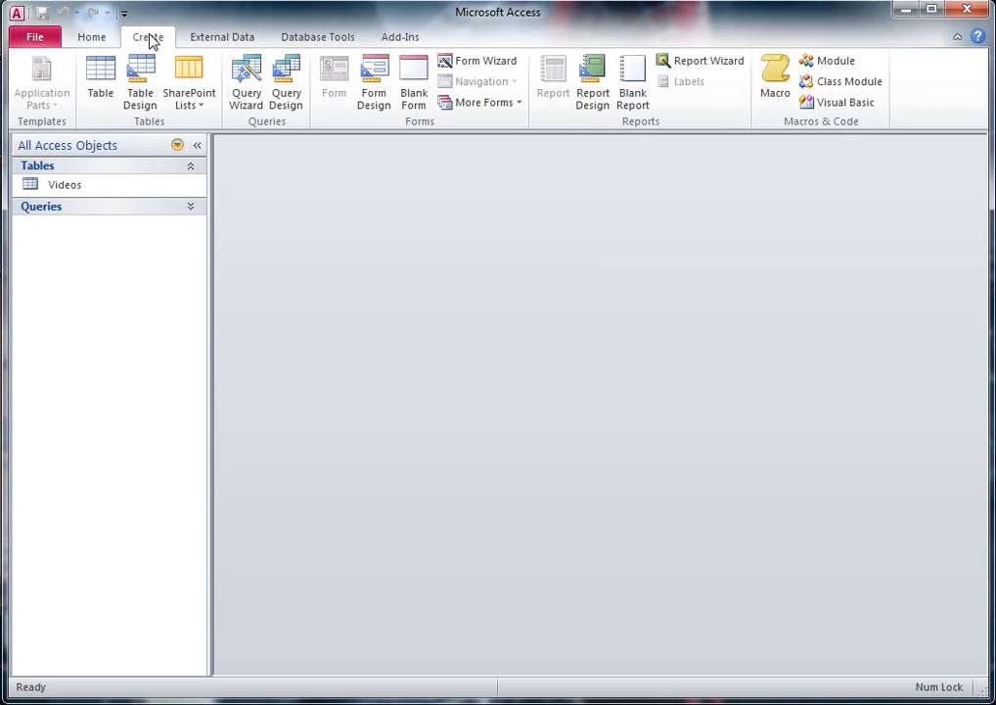
pyautogui.moveTo(374, 83)
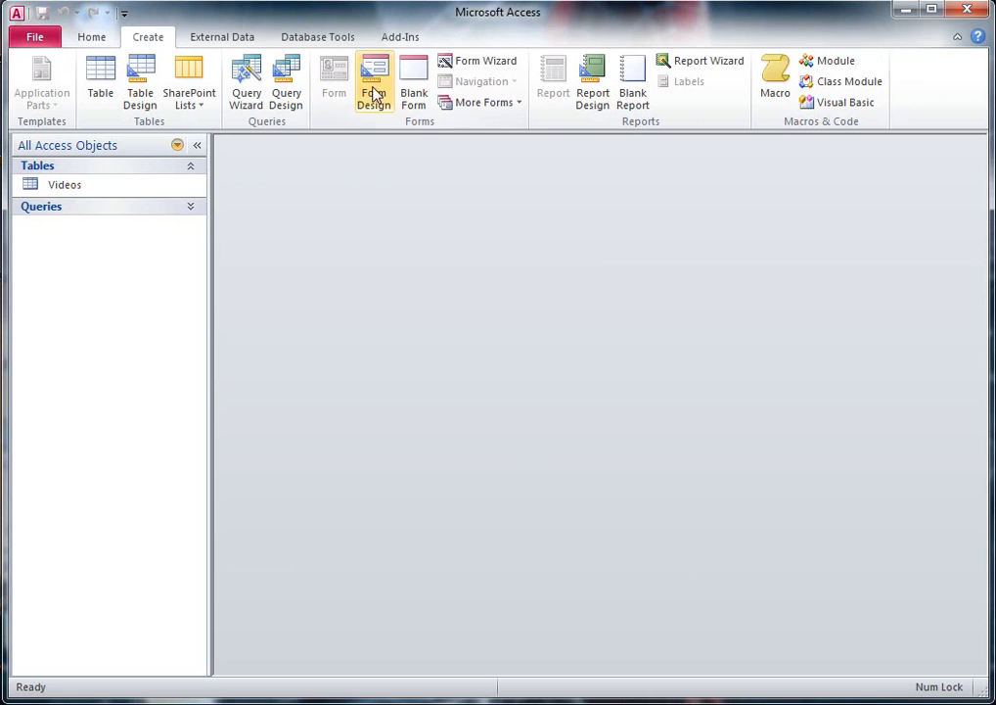
pyautogui.moveTo(374, 82)
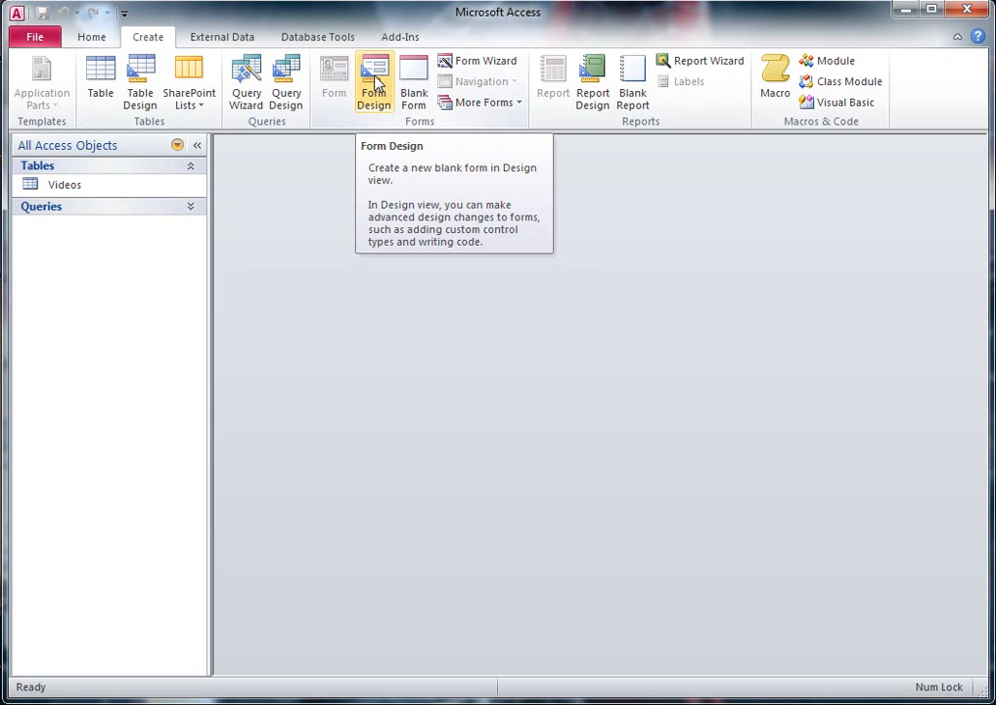
# Start a blank form in Design view and expand the Videos table in the Field List.
pyautogui.click(374, 82)
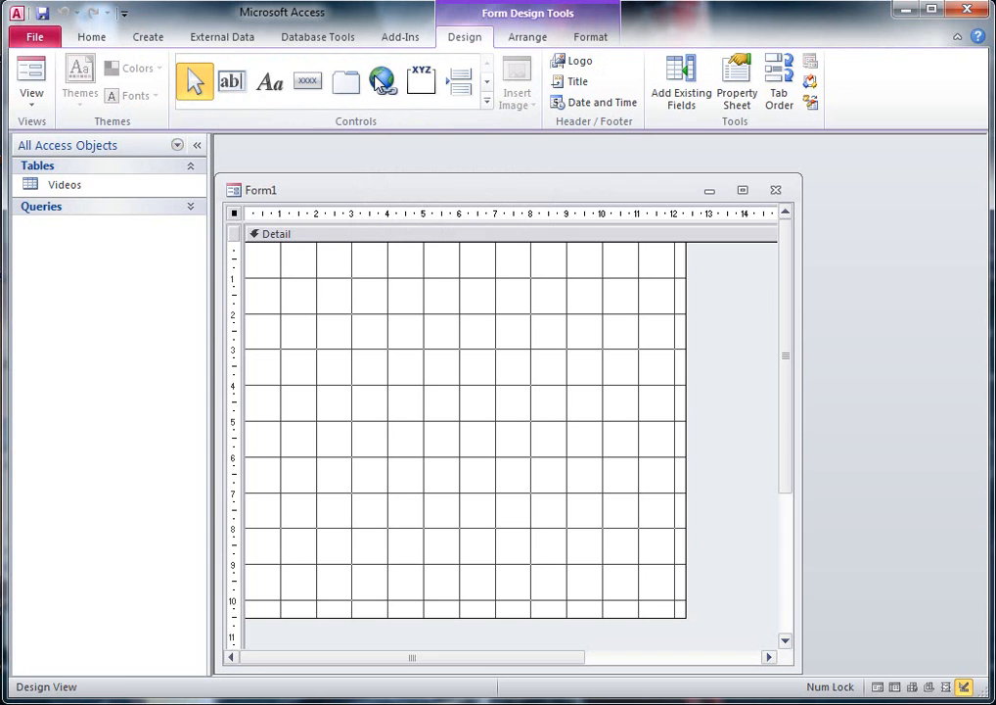
pyautogui.moveTo(550, 288)
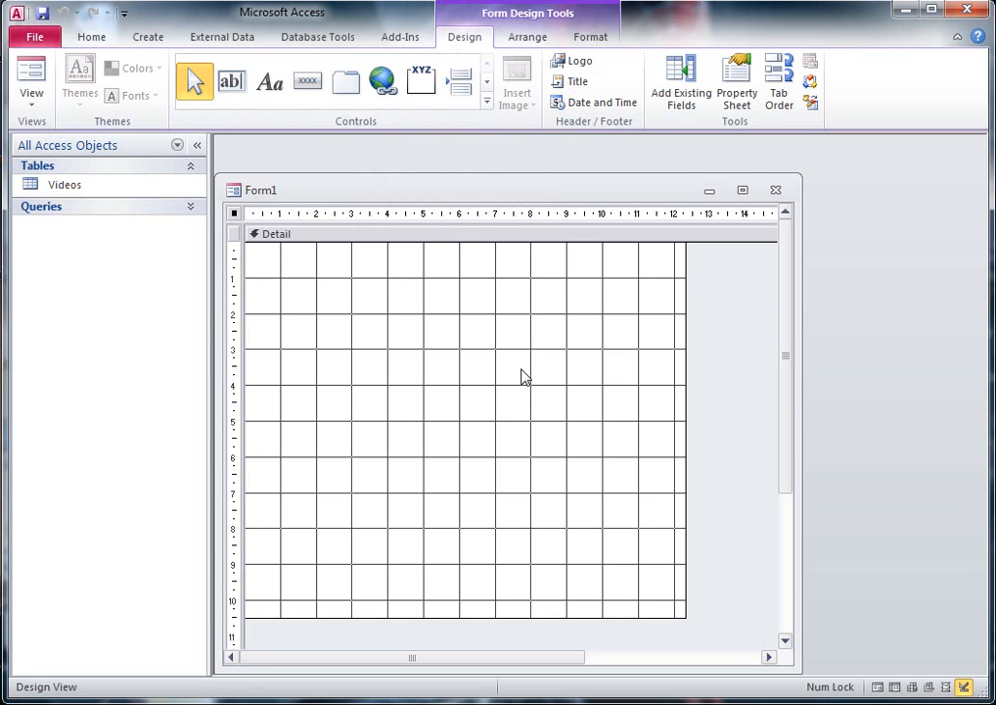
pyautogui.moveTo(681, 78)
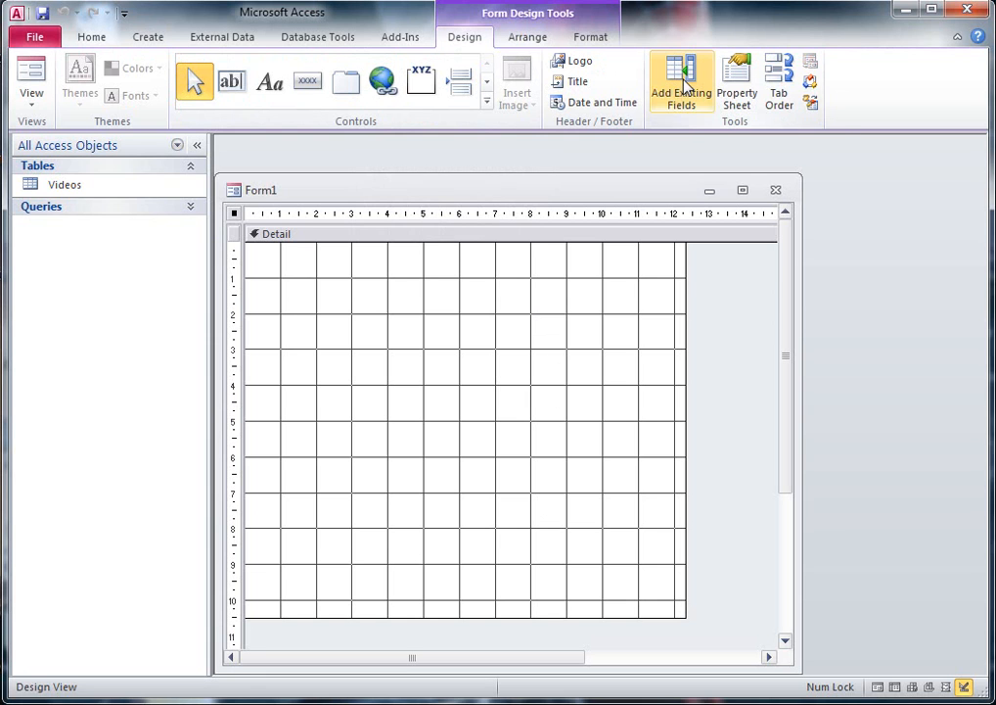
pyautogui.click(681, 83)
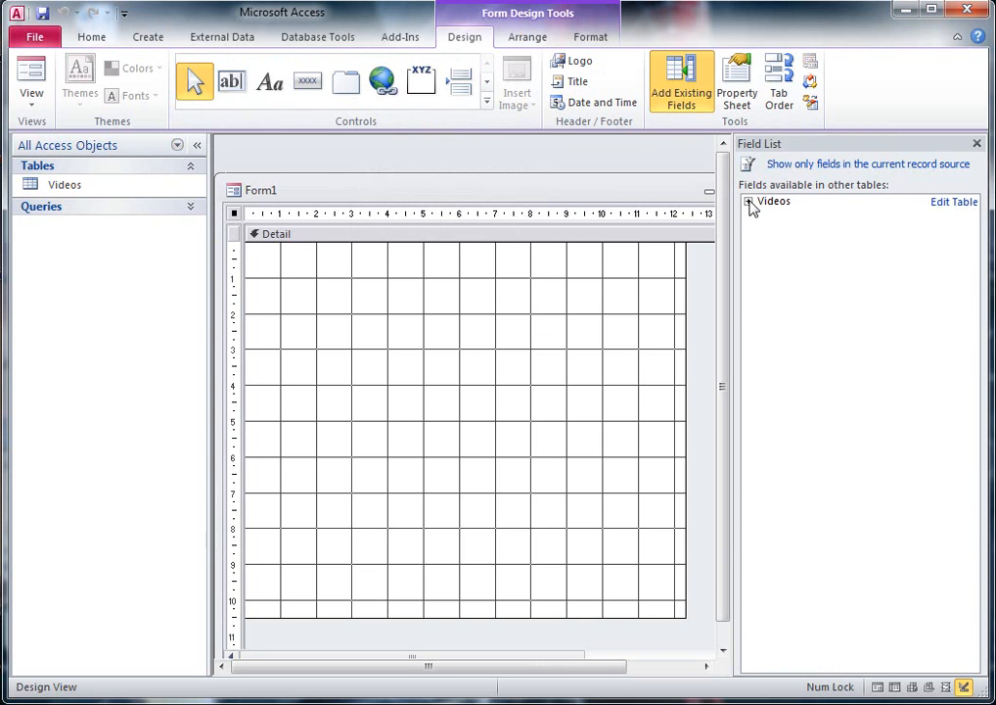
pyautogui.click(749, 202)
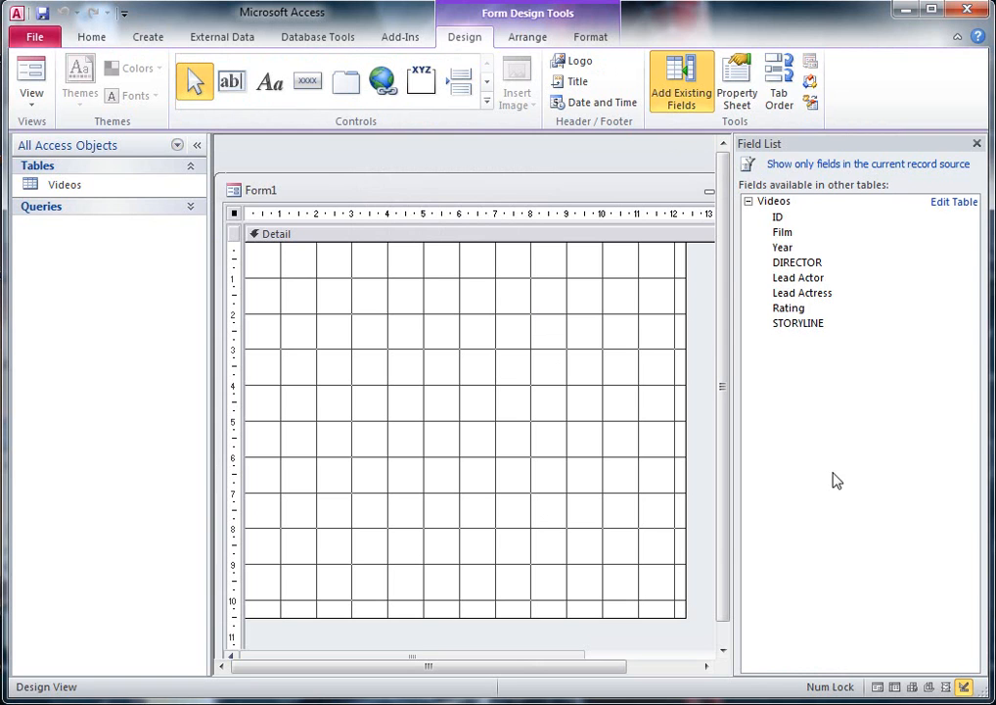
pyautogui.moveTo(803, 481)
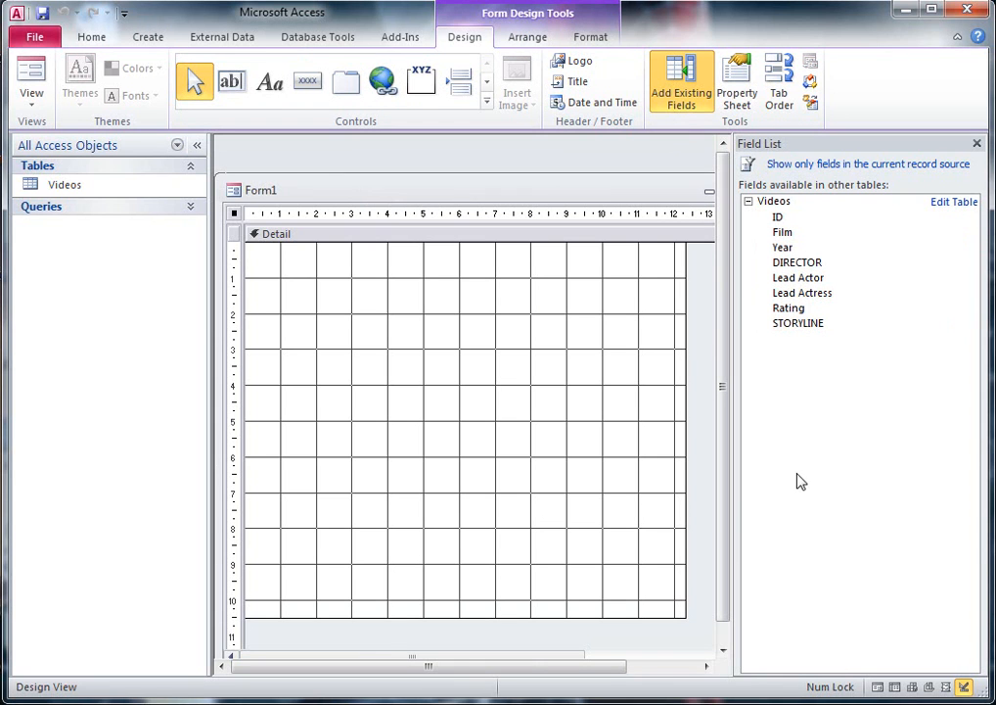
pyautogui.click(779, 215)
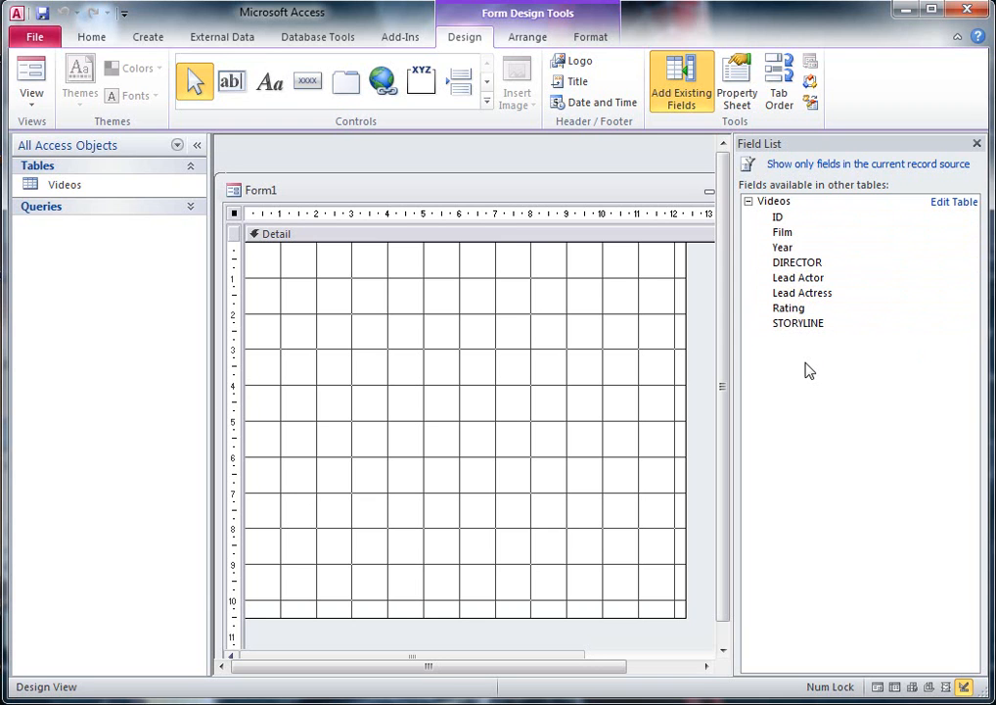
pyautogui.click(780, 216)
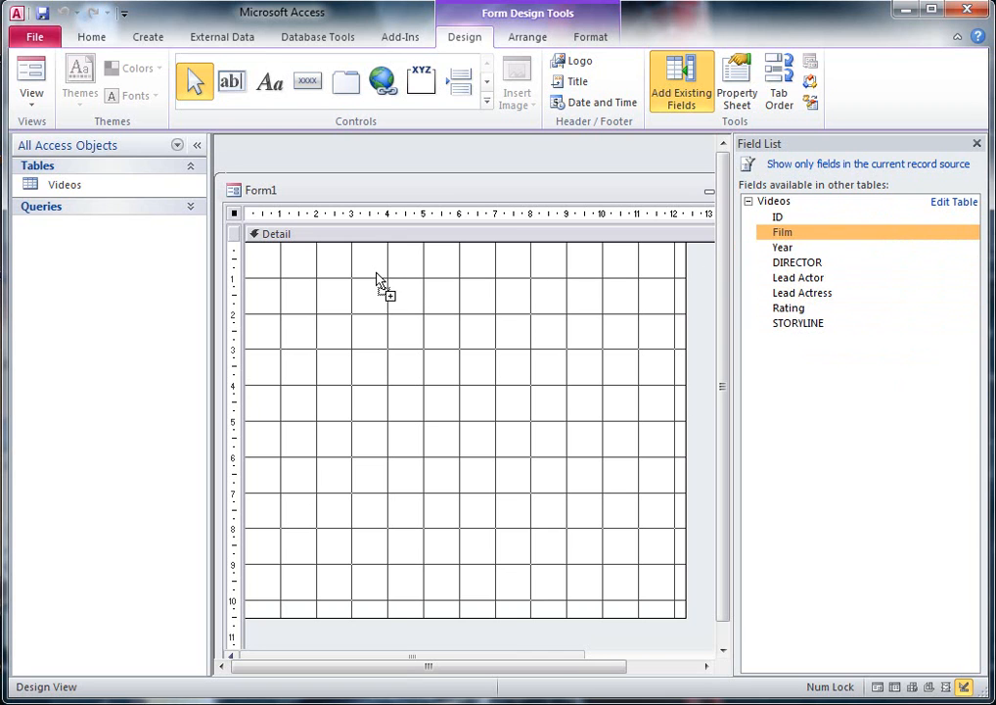
# Drag the Videos fields from Film through STORYLINE onto the Detail section with labels.
pyautogui.moveTo(783, 231); pyautogui.dragTo(430, 284)
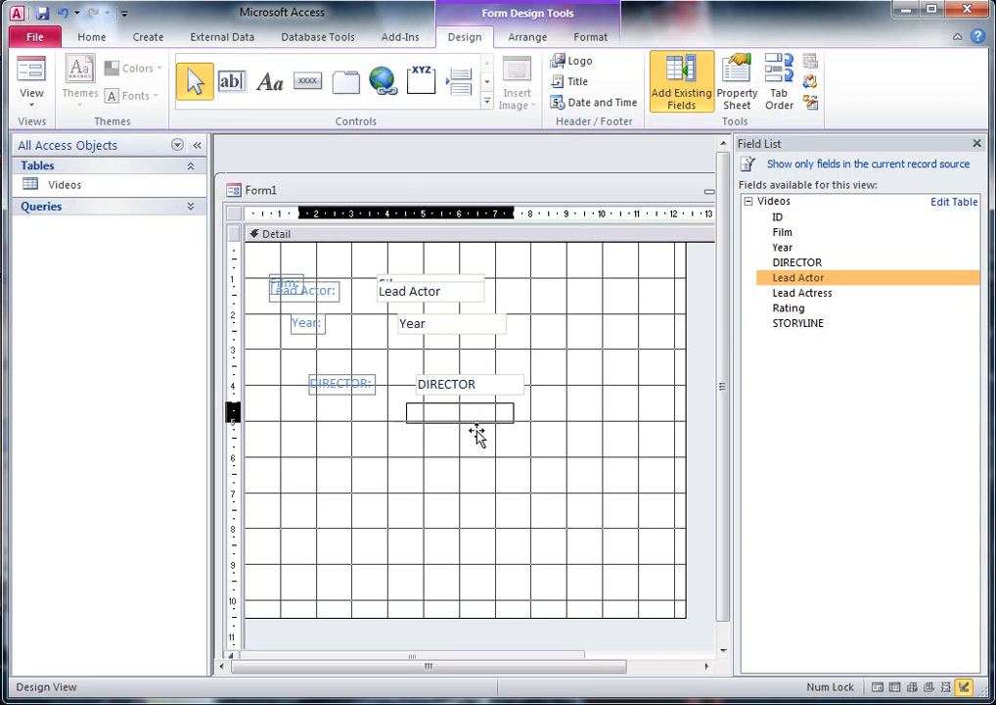
pyautogui.moveTo(798, 278); pyautogui.dragTo(478, 419)
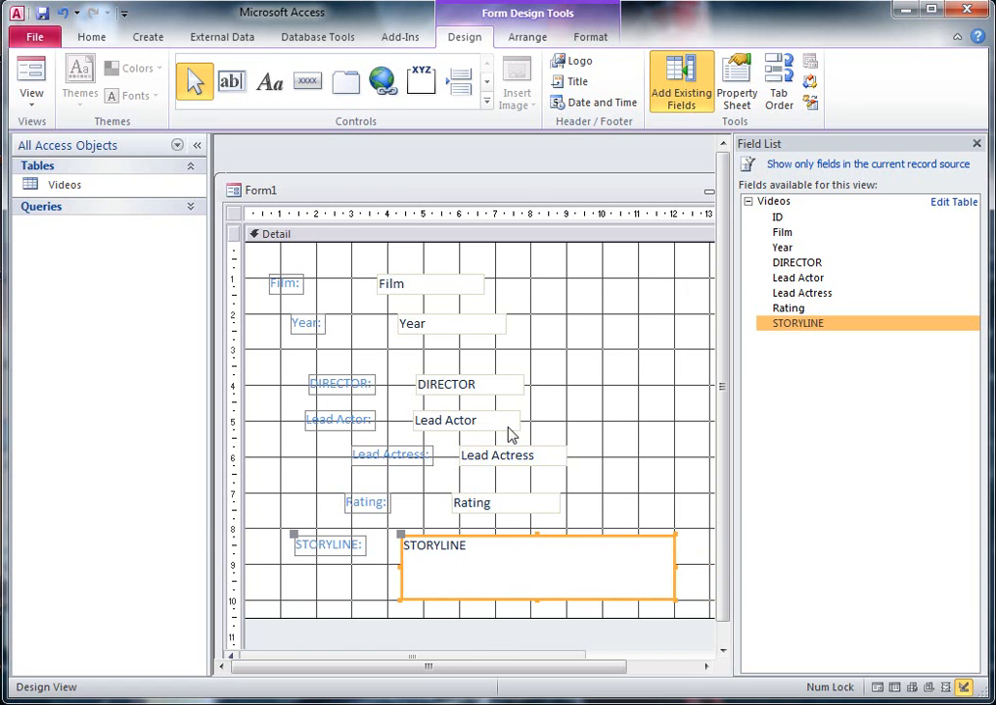
pyautogui.moveTo(553, 449)
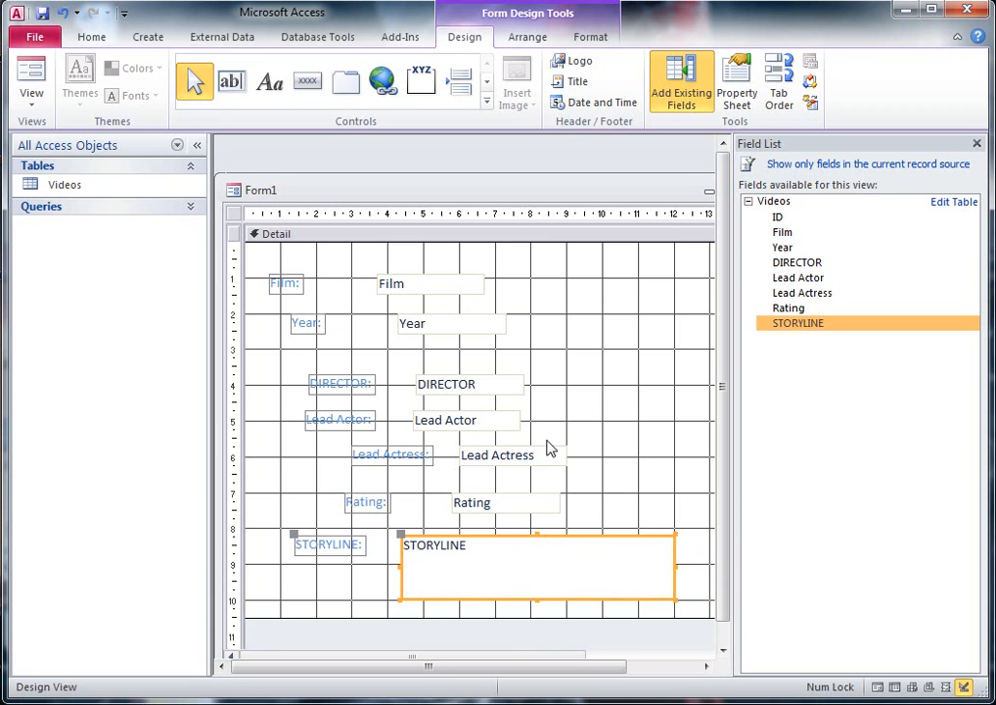
pyautogui.moveTo(526, 404)
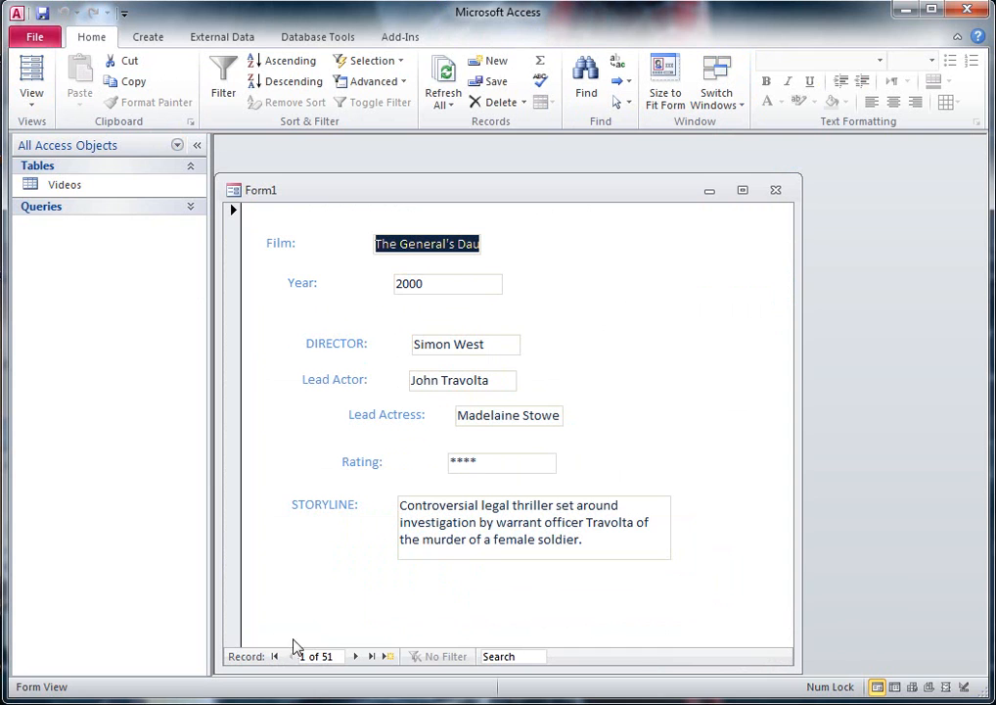
pyautogui.moveTo(315, 655)
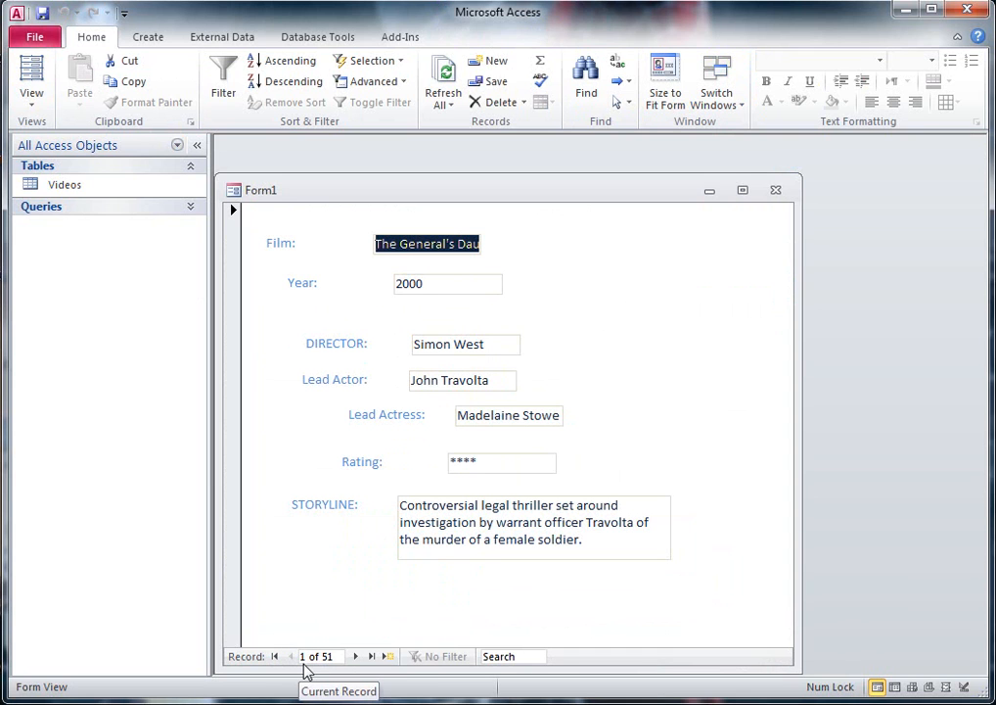
pyautogui.moveTo(356, 656)
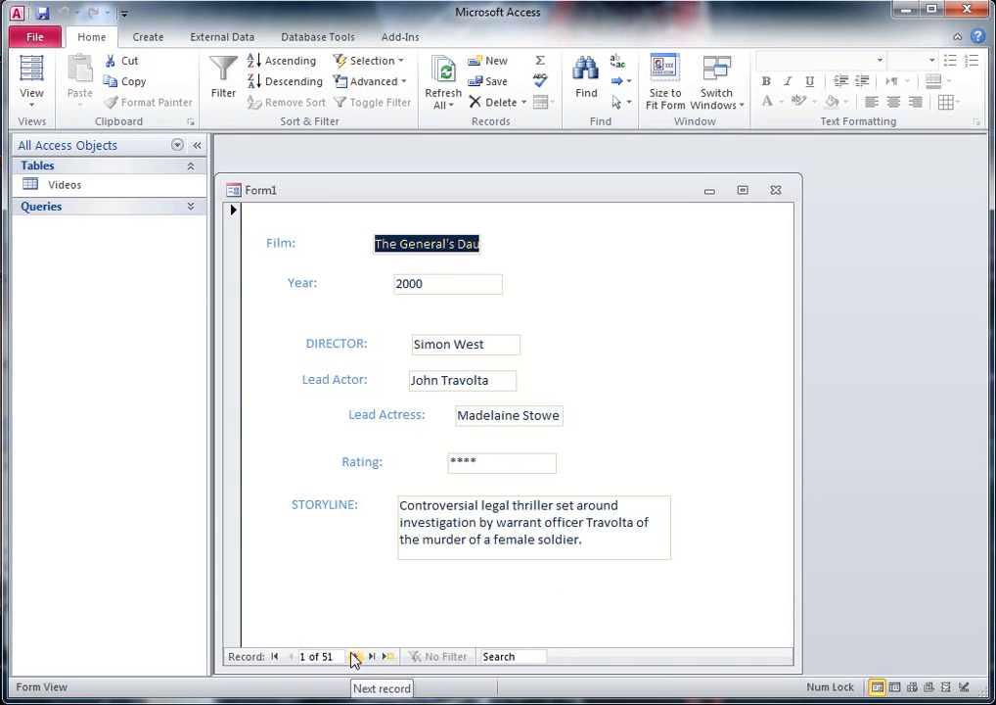
# Step forward to the next film record in Form view.
pyautogui.click(356, 656)
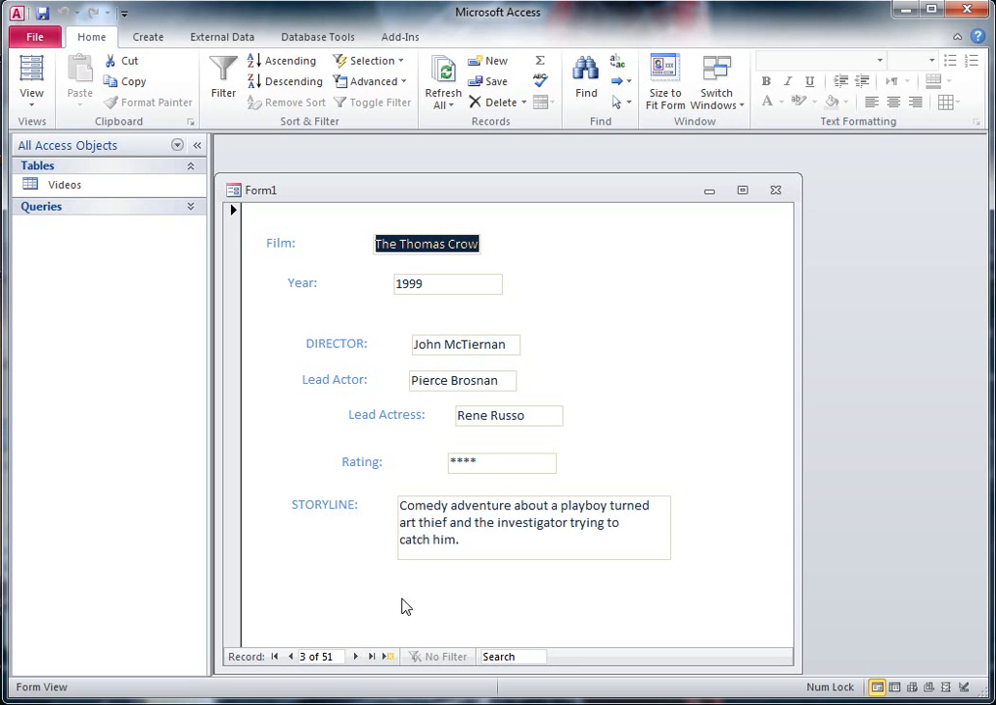
pyautogui.moveTo(709, 357)
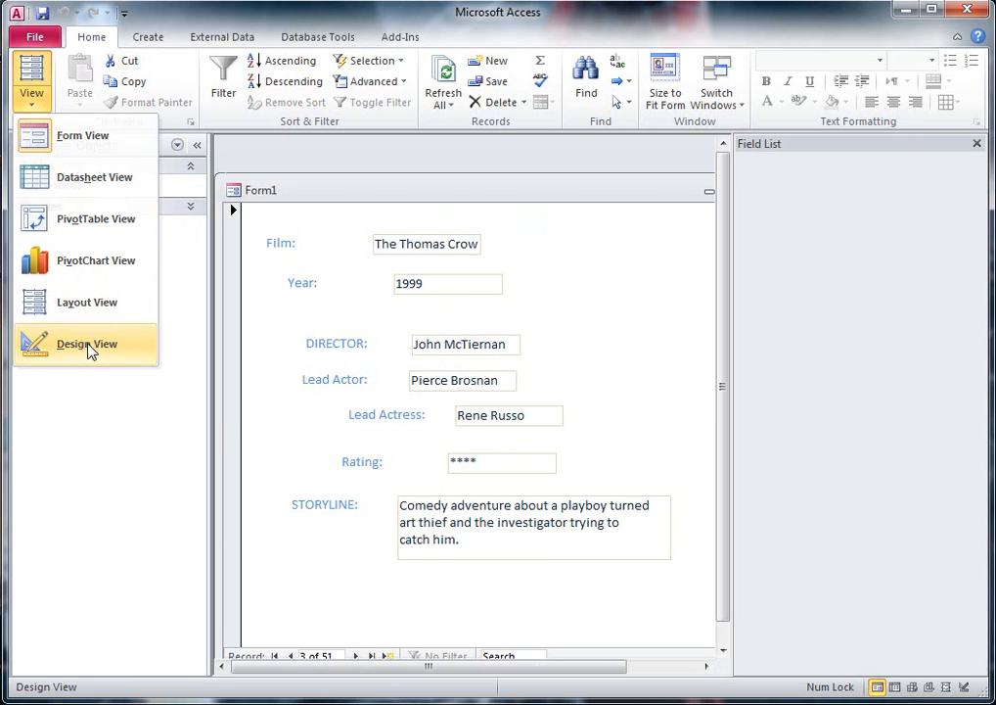
# Return to Design view and fill the Detail section with purple.
pyautogui.click(86, 345)
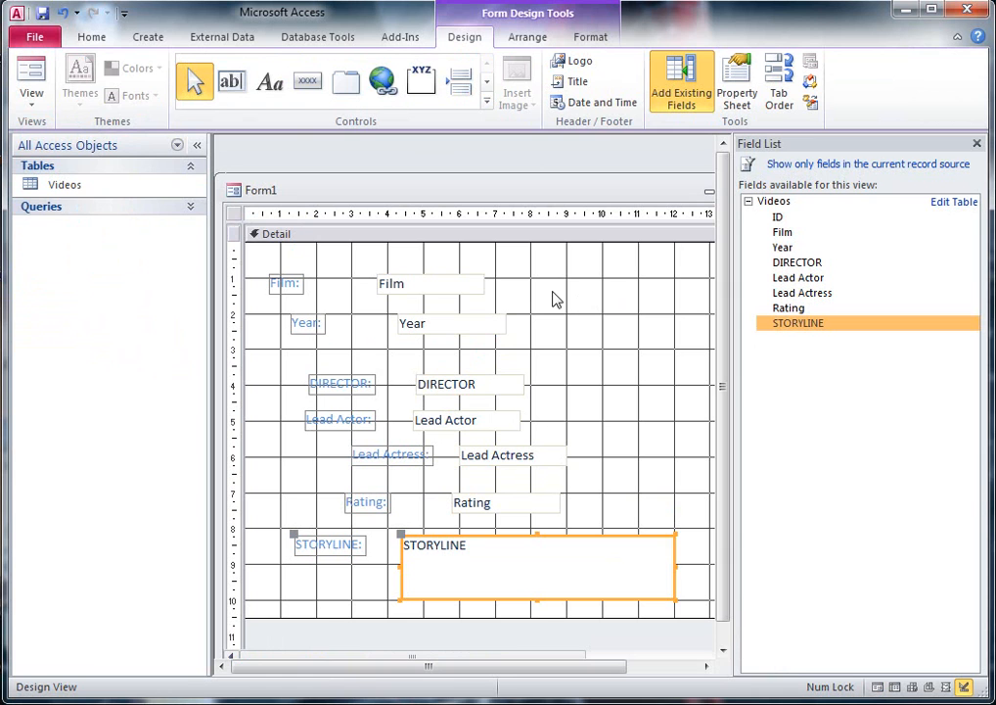
pyautogui.rightClick(556, 298)
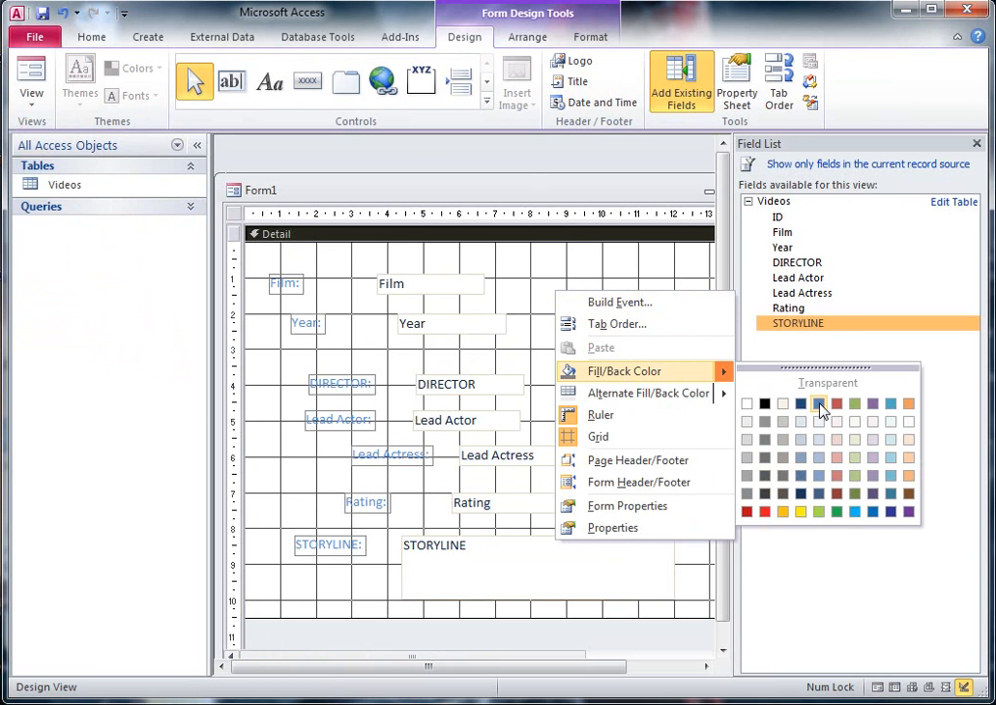
pyautogui.moveTo(873, 405)
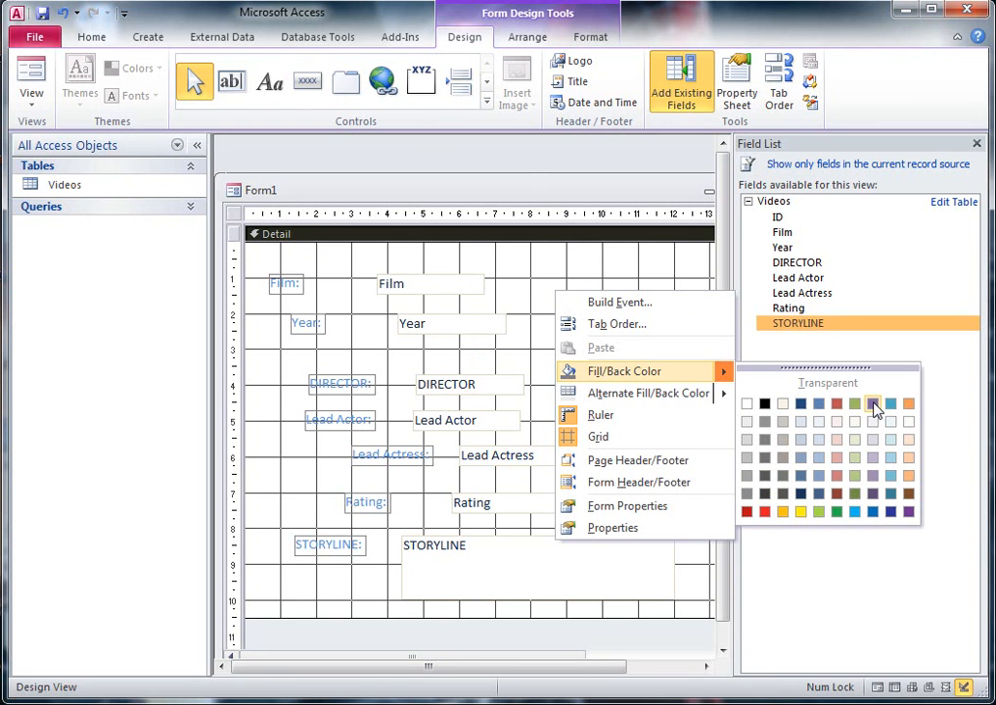
pyautogui.click(873, 406)
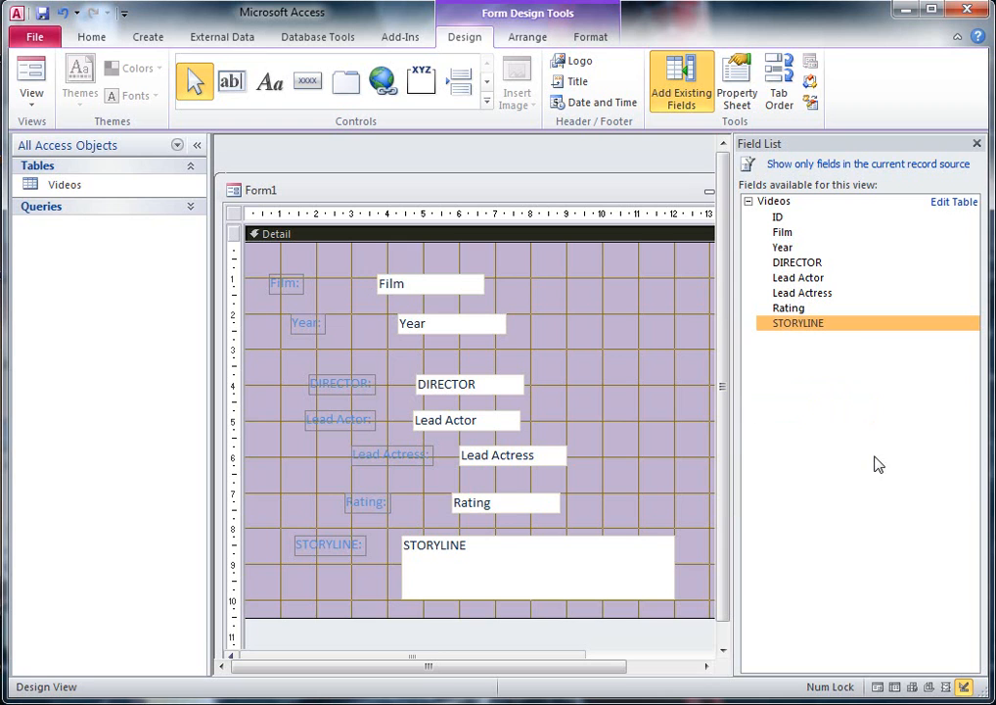
pyautogui.moveTo(603, 356)
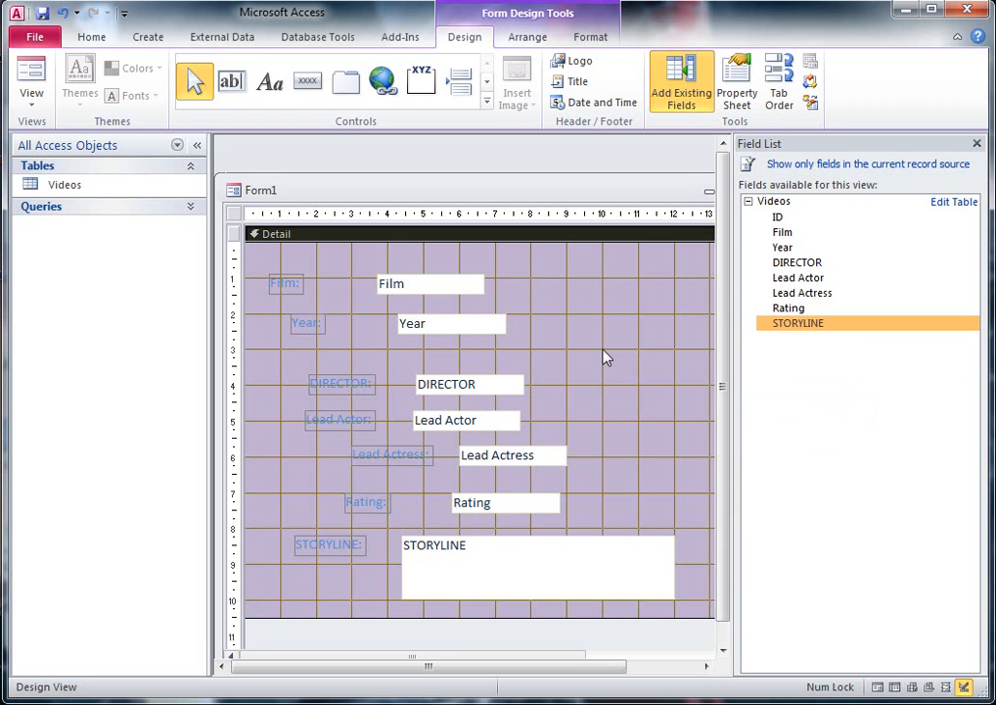
pyautogui.click(286, 282)
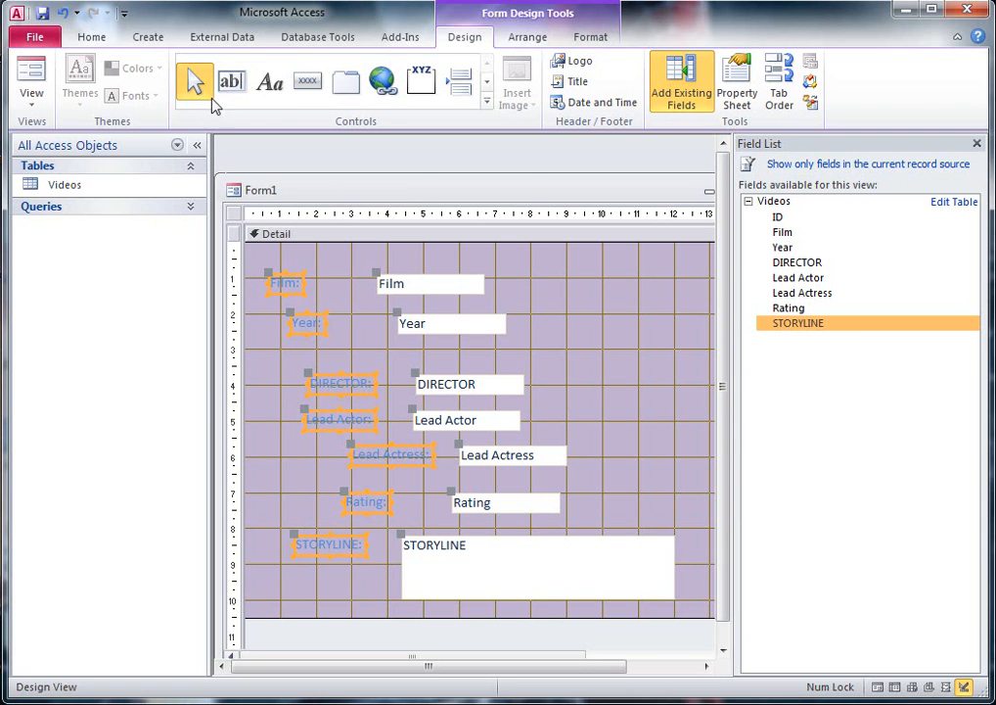
# Set the selected labels to black text on an orange background from the Home palettes.
pyautogui.click(90, 35)
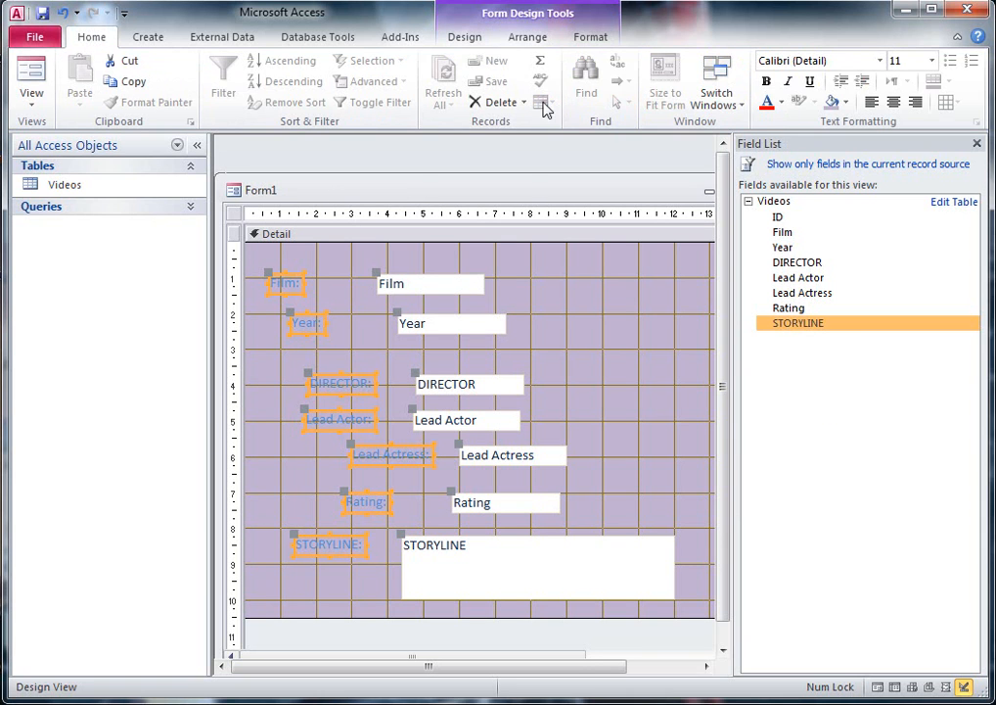
pyautogui.moveTo(819, 106)
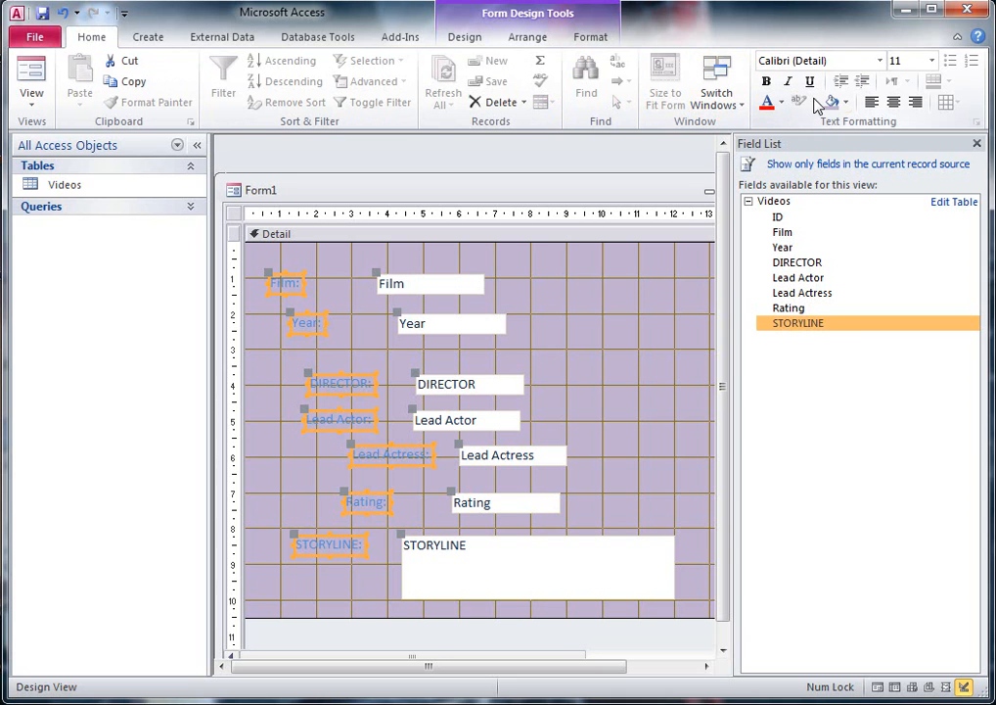
pyautogui.click(779, 102)
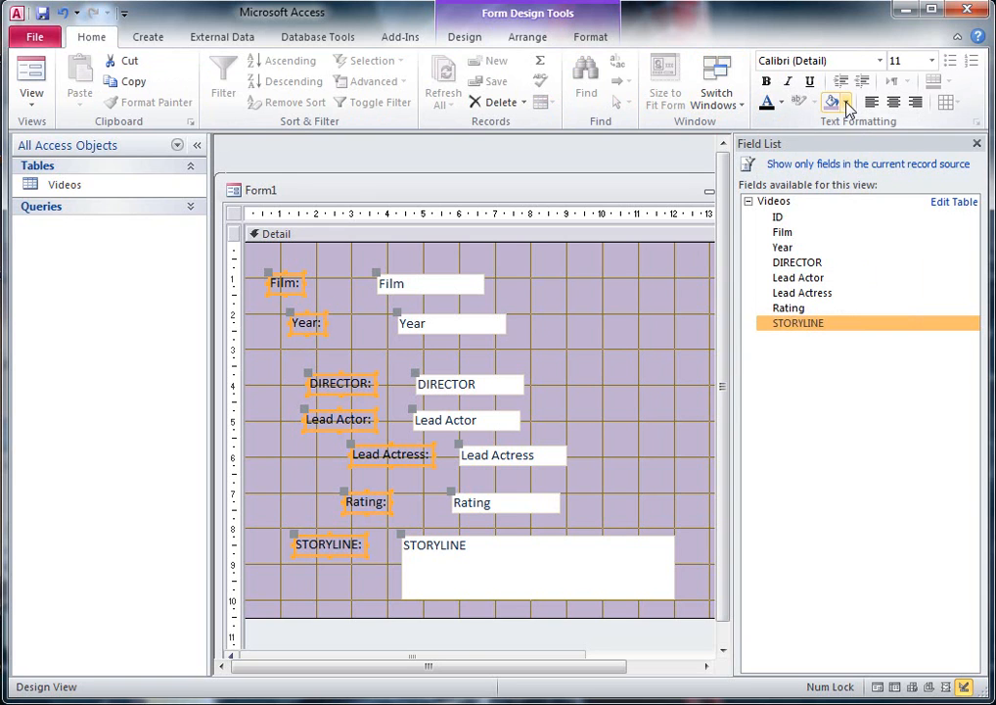
pyautogui.click(846, 102)
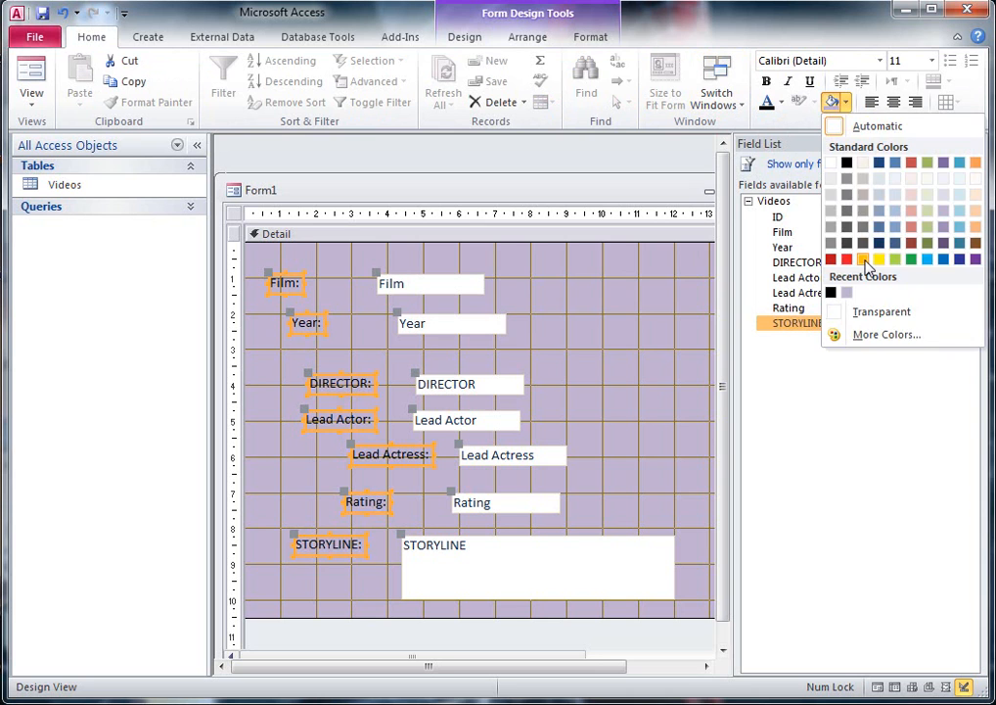
pyautogui.click(865, 261)
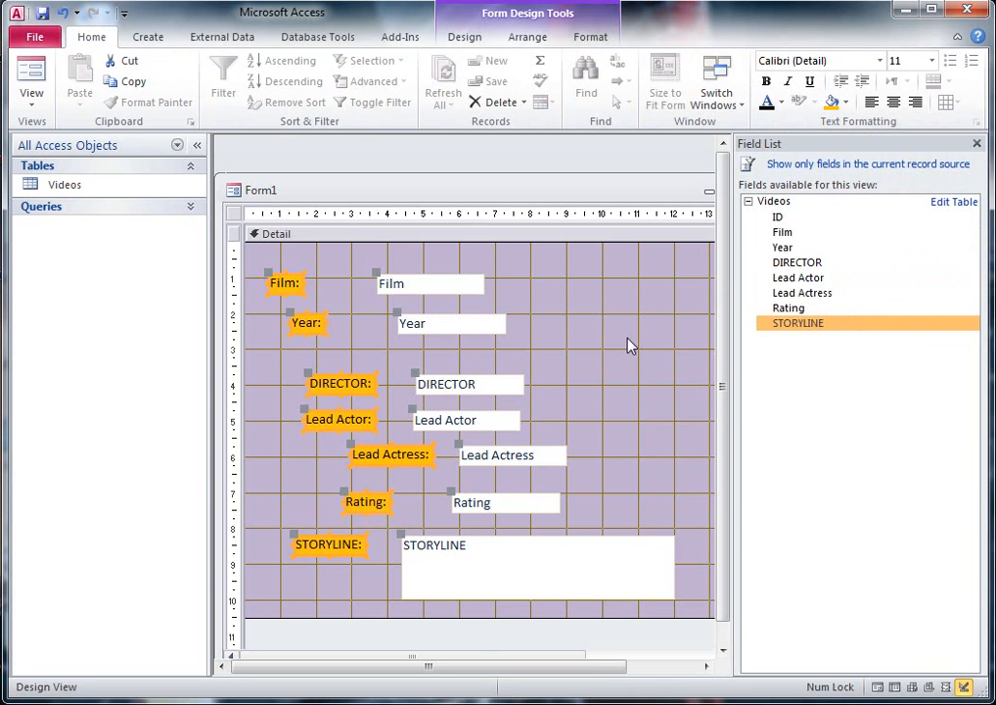
pyautogui.click(429, 284)
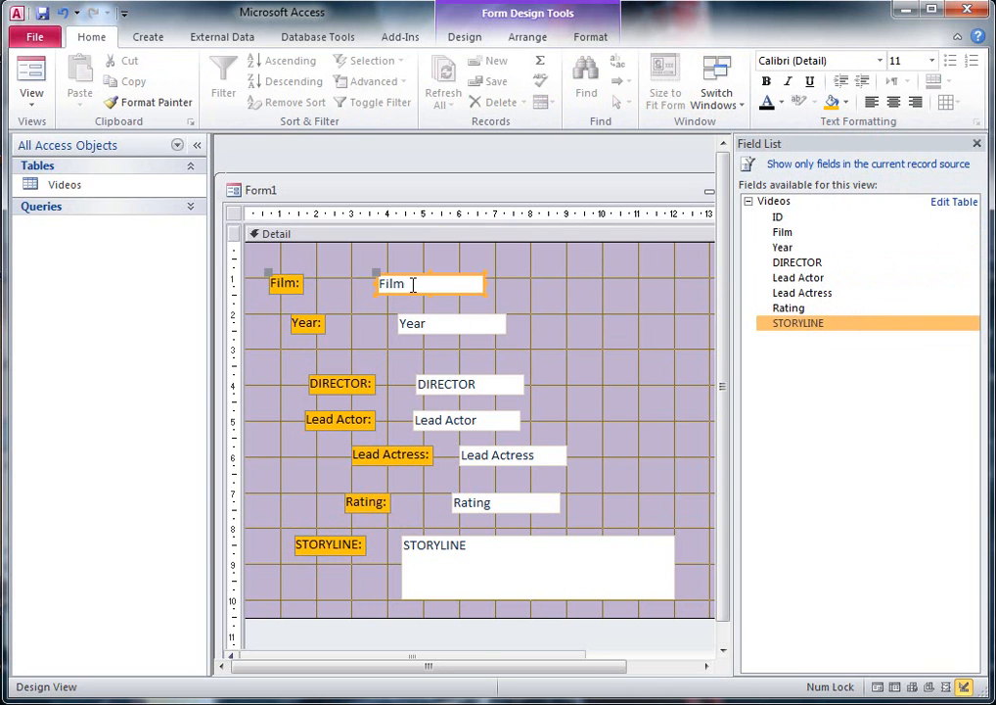
pyautogui.click(450, 323)
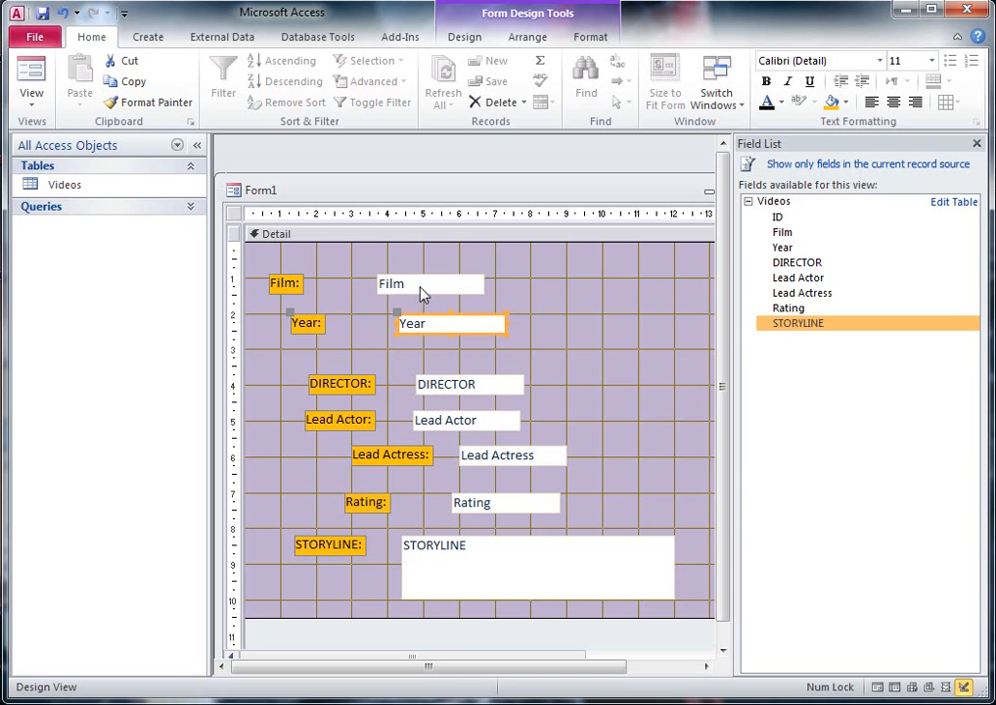
pyautogui.click(430, 282)
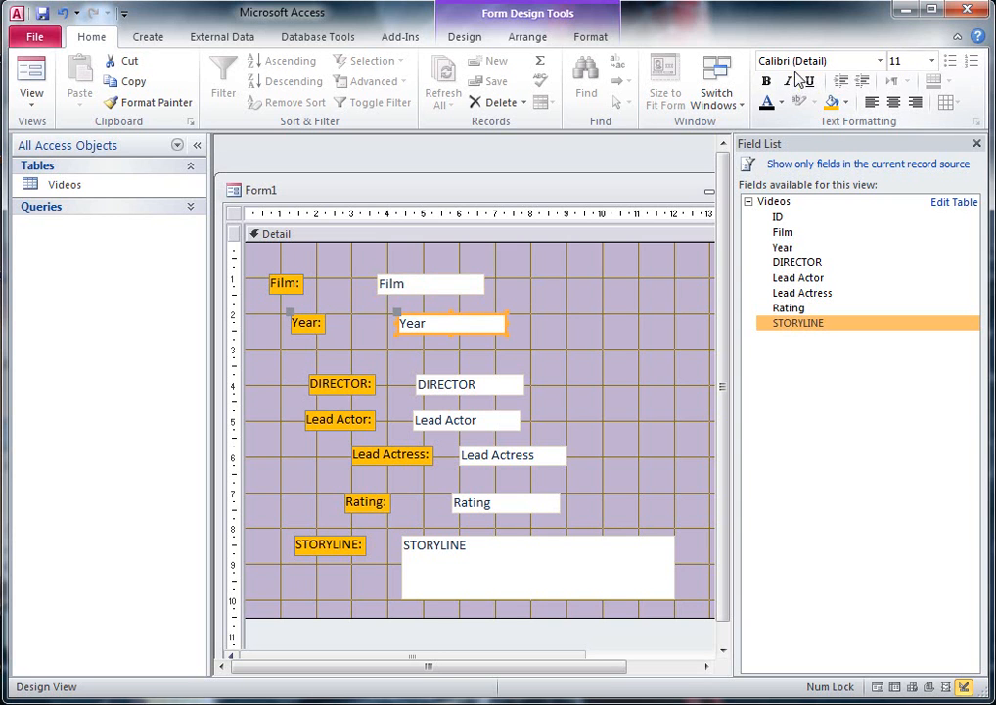
pyautogui.moveTo(601, 372)
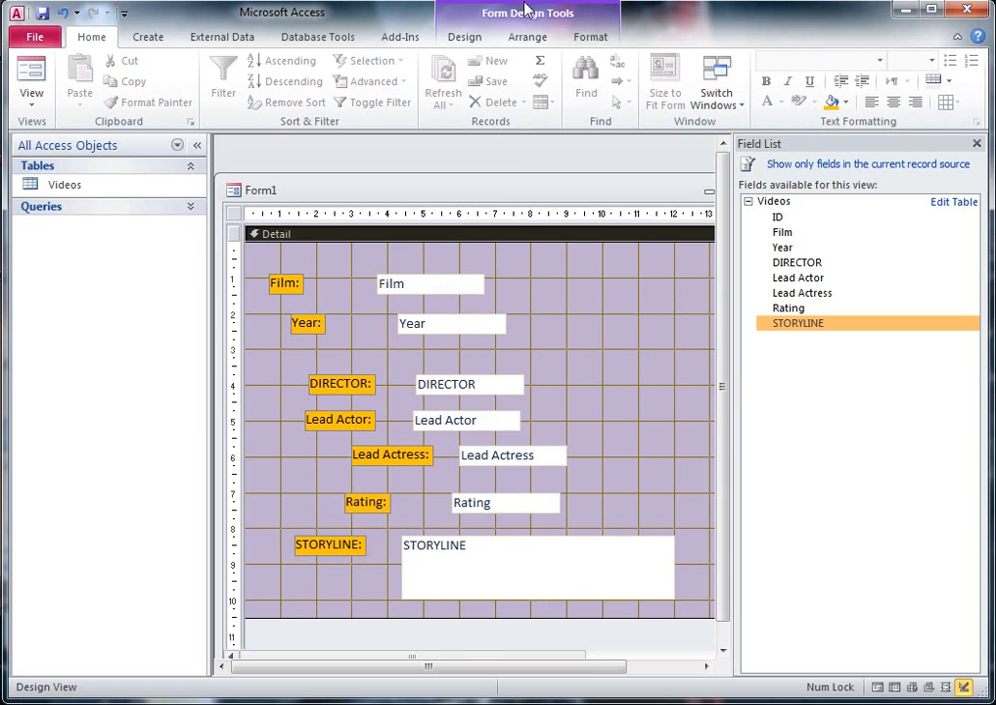
# Left-align all the labels, then left-align the text boxes, using Arrange > Align.
pyautogui.click(529, 35)
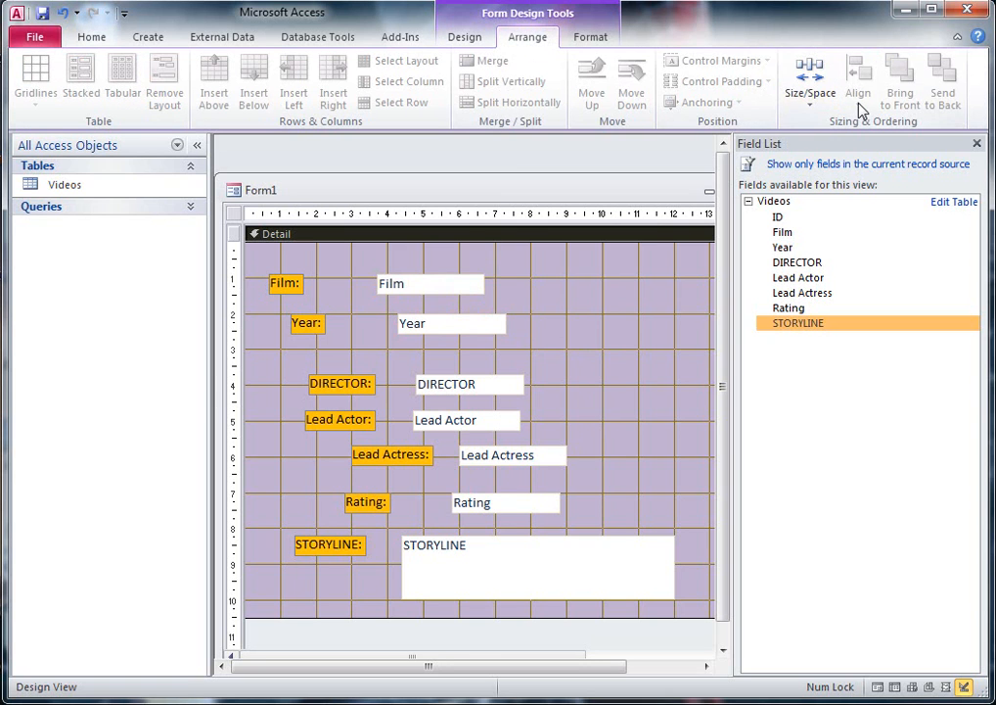
pyautogui.click(285, 284)
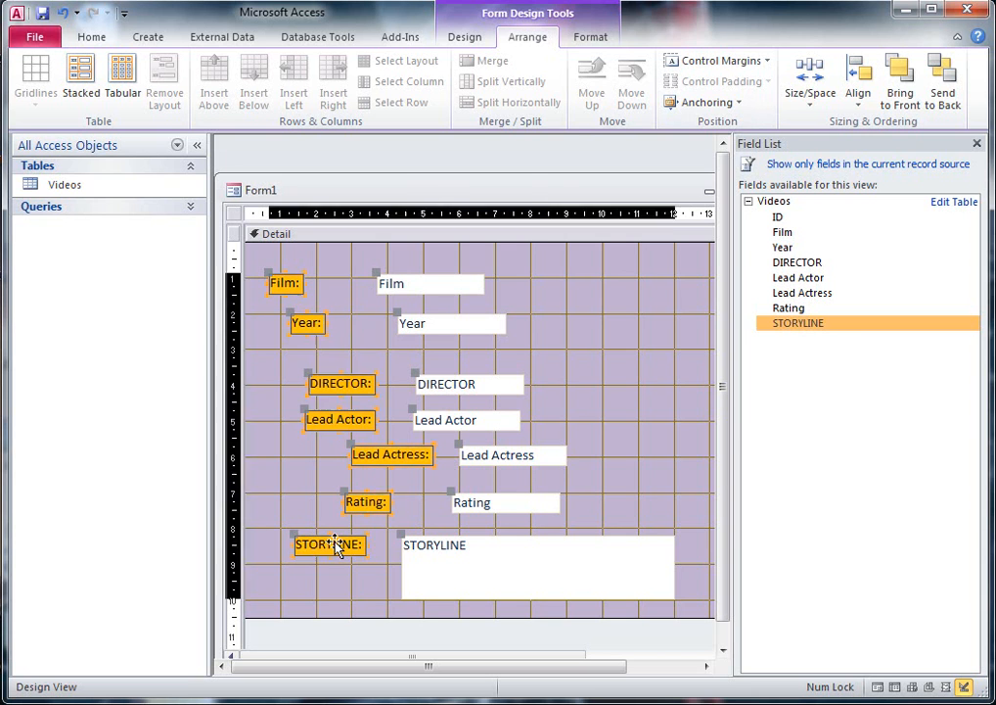
pyautogui.click(643, 352)
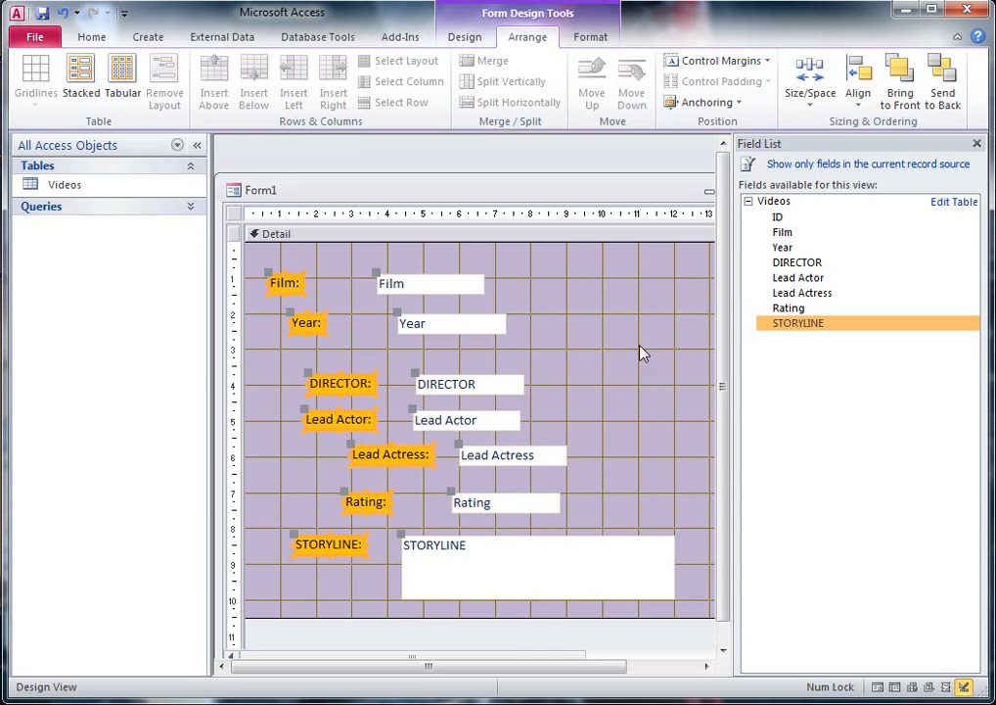
pyautogui.click(857, 78)
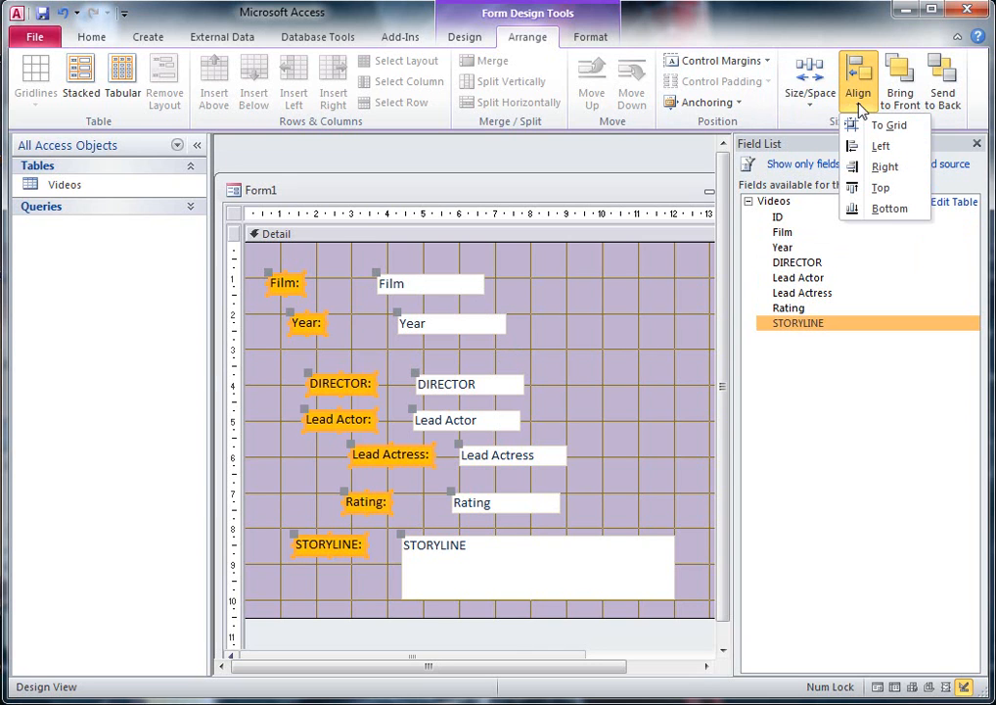
pyautogui.moveTo(881, 145)
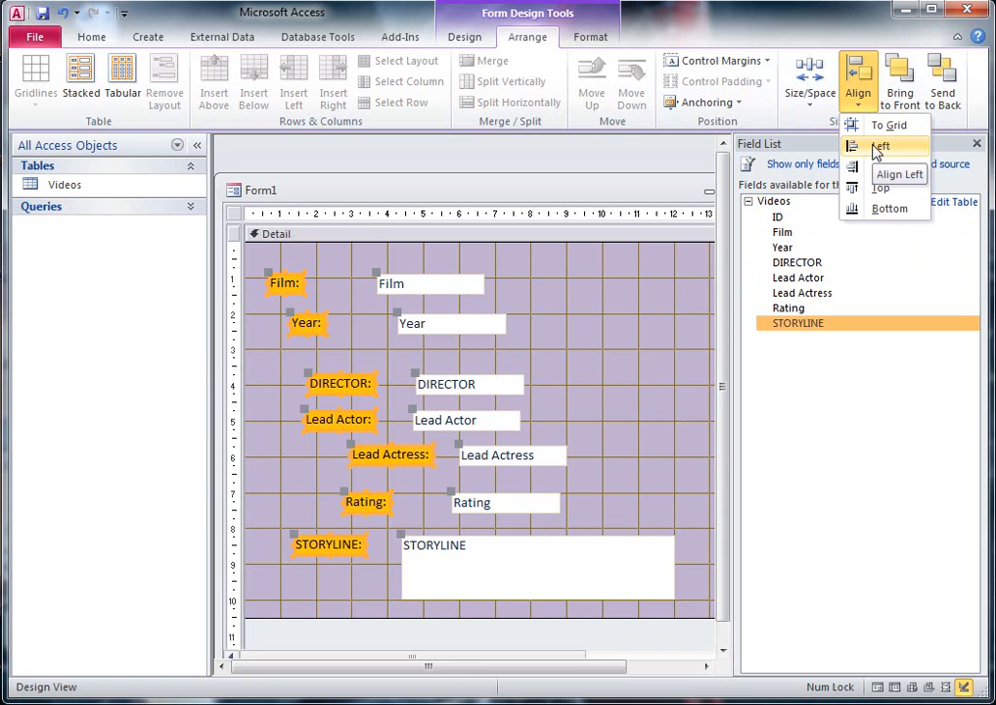
pyautogui.click(881, 145)
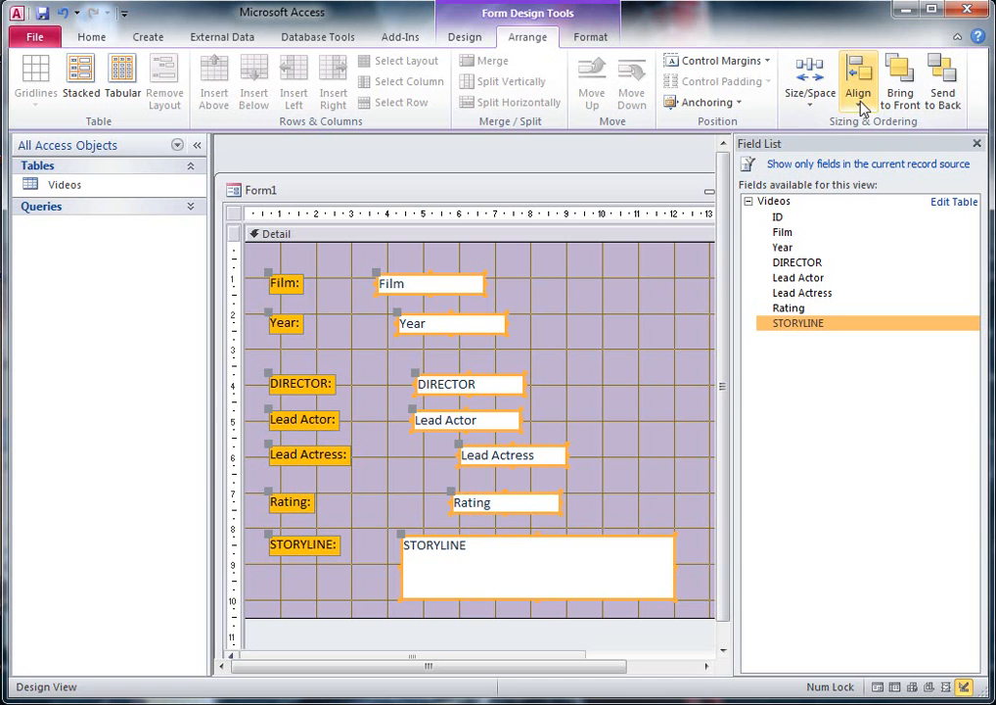
pyautogui.click(857, 79)
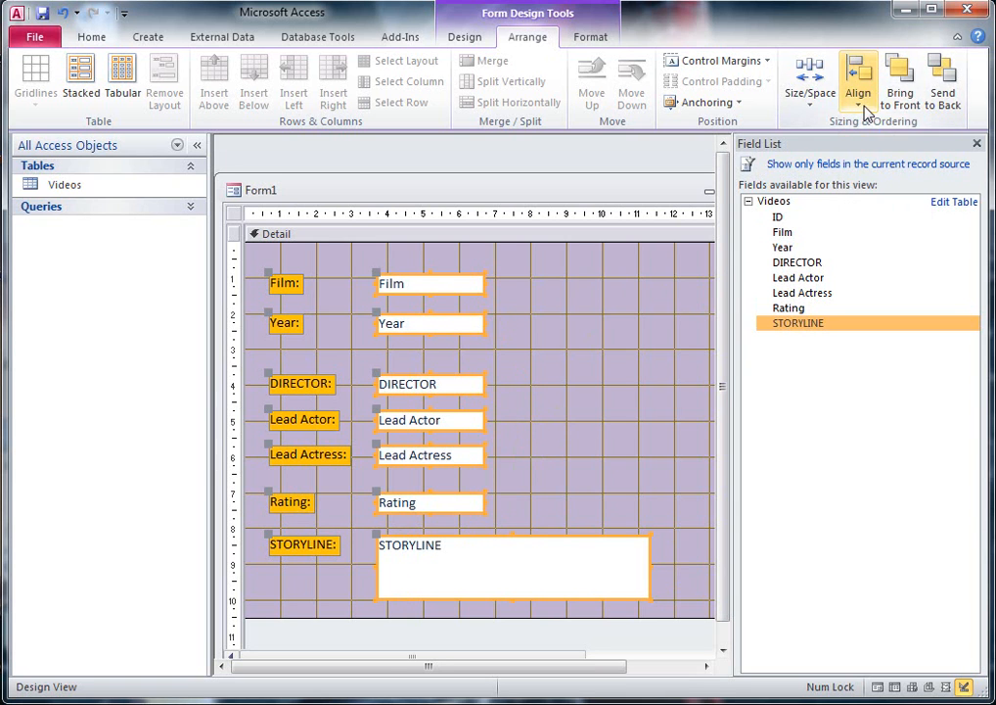
pyautogui.click(810, 78)
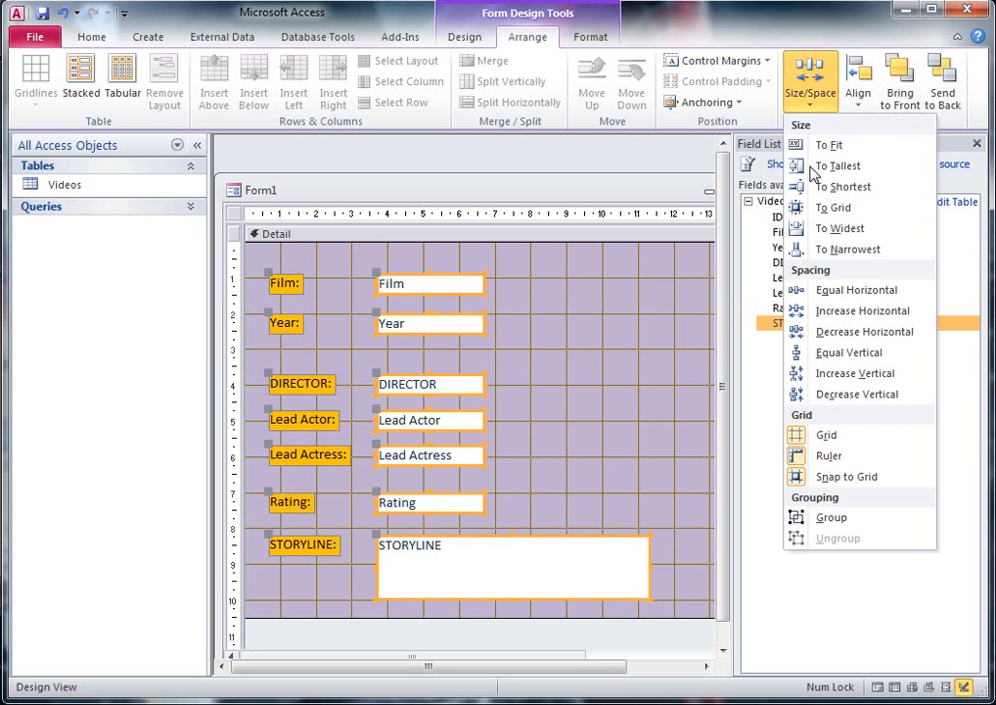
pyautogui.moveTo(834, 207)
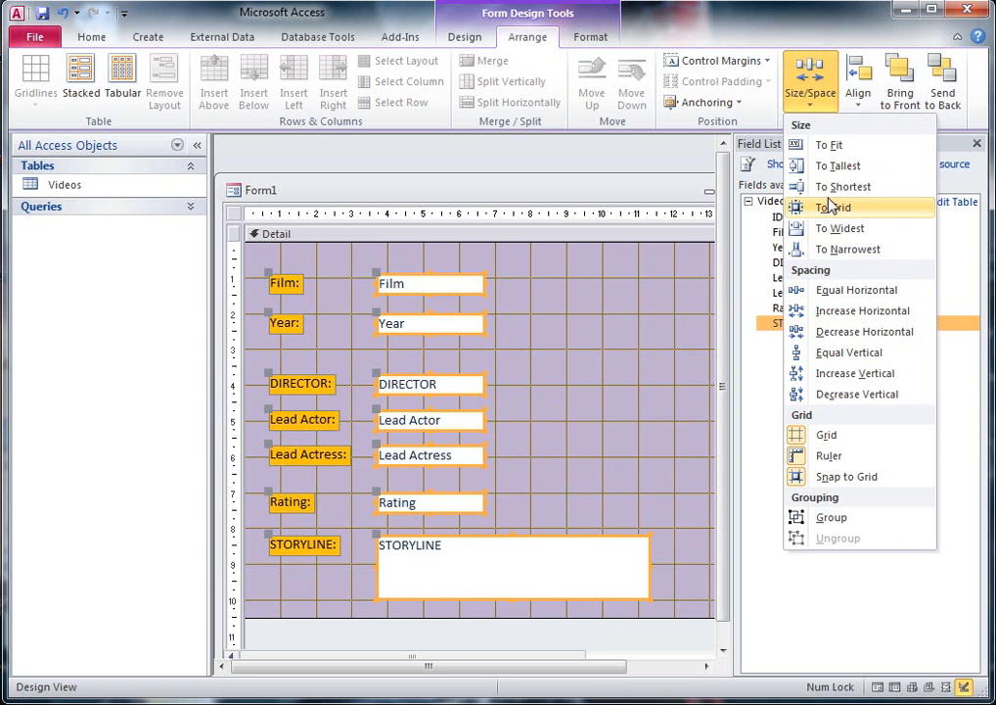
pyautogui.moveTo(834, 208)
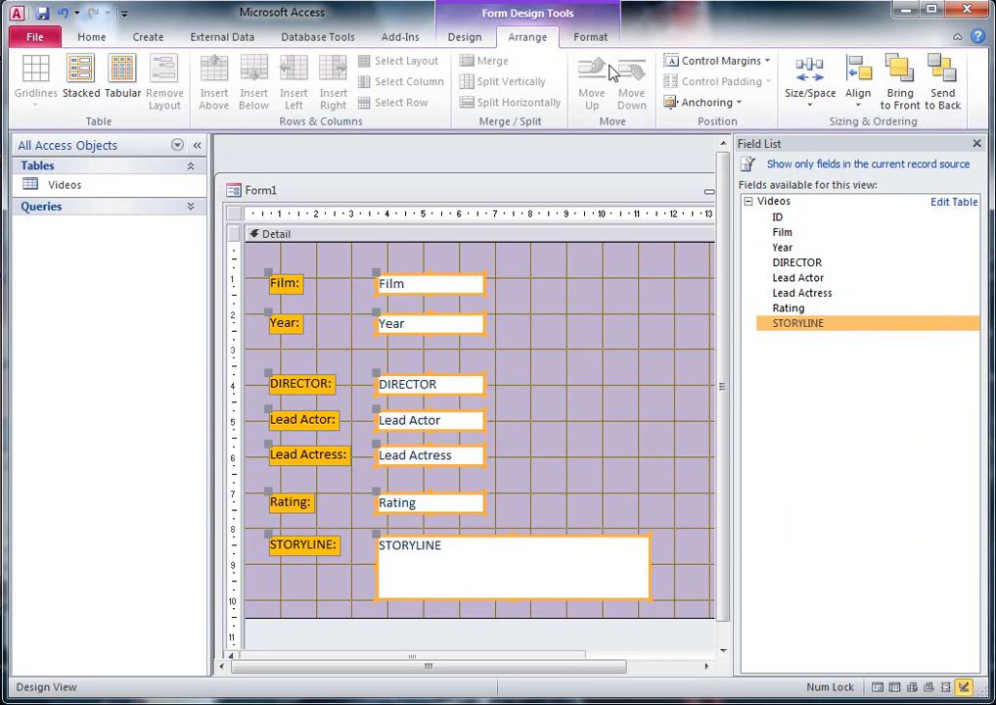
# Place a new Label control on the form reading 'Films Page'.
pyautogui.click(591, 36)
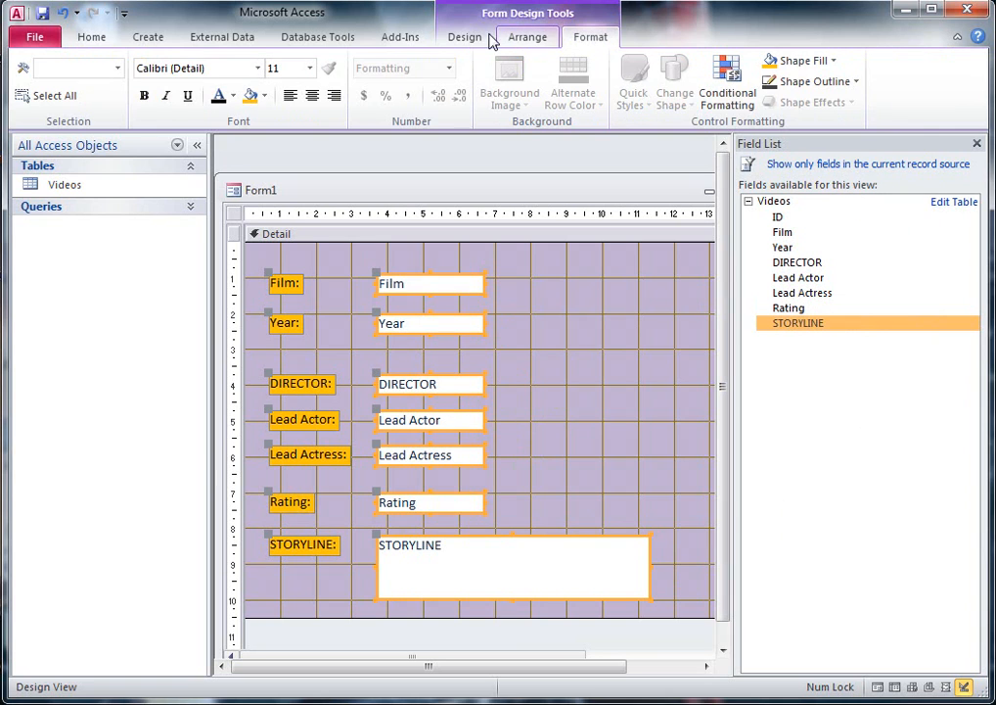
pyautogui.click(464, 35)
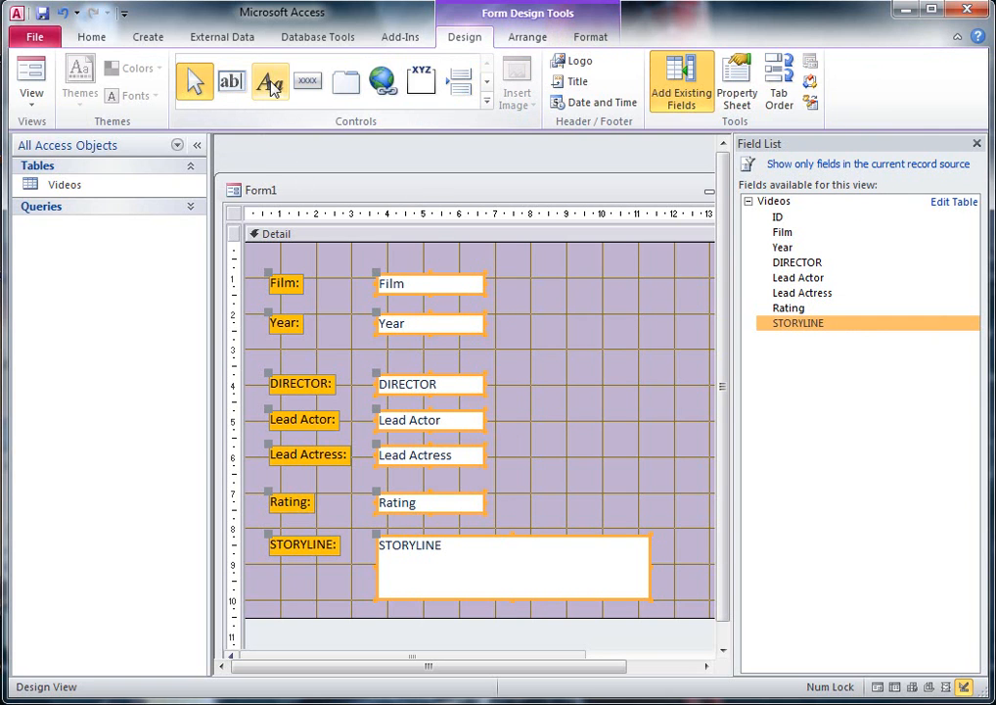
pyautogui.moveTo(270, 82)
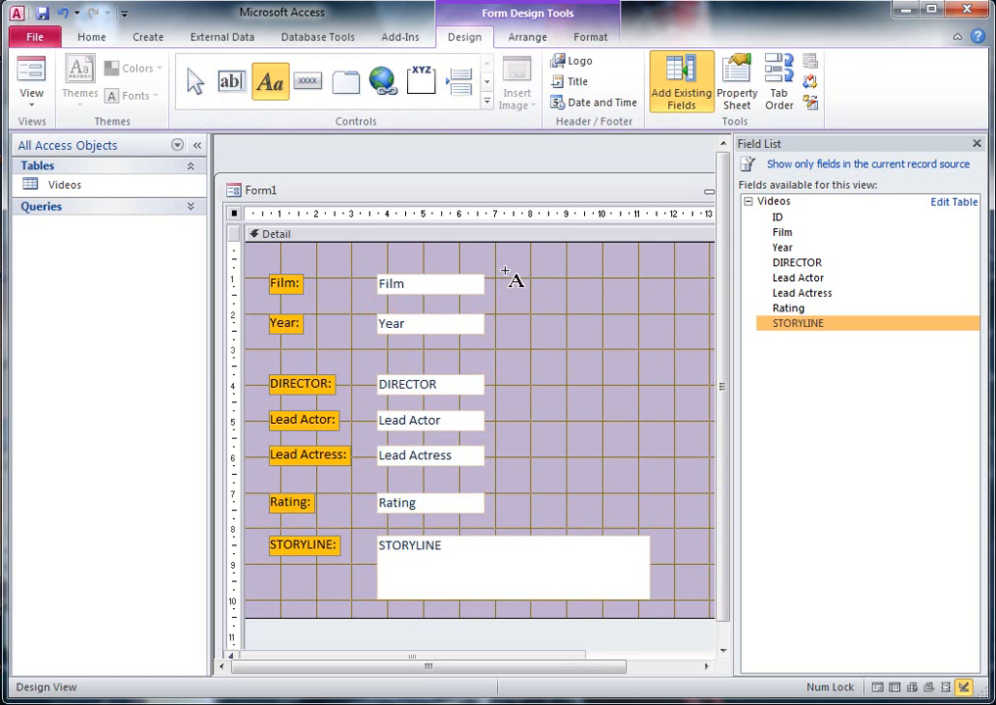
pyautogui.click(193, 82)
pyautogui.write('Films')
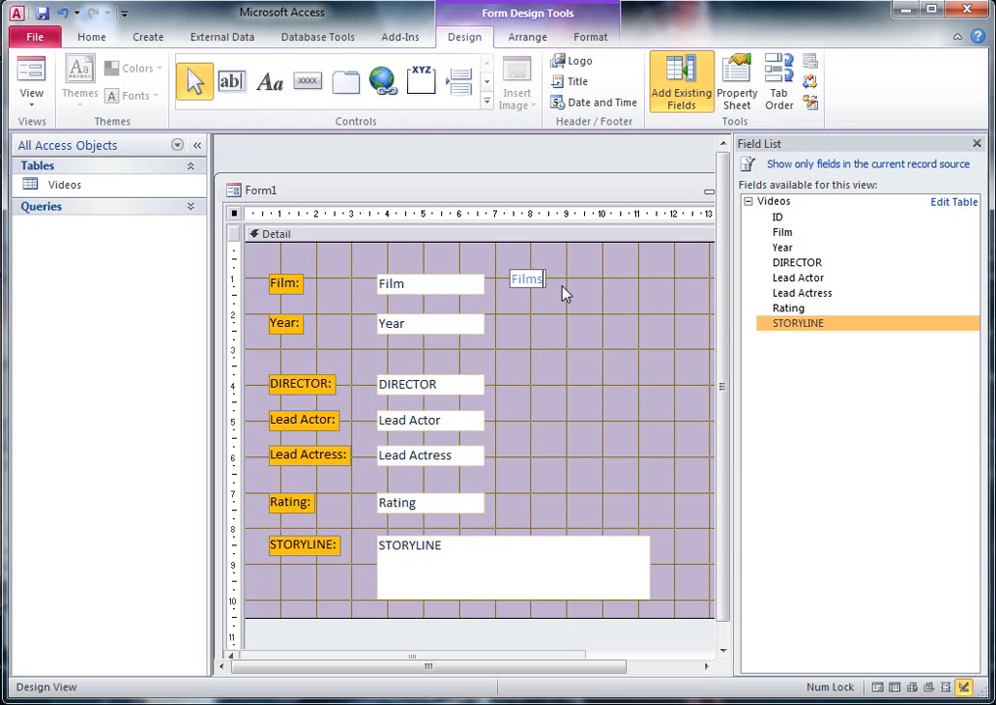
pyautogui.write('Page')
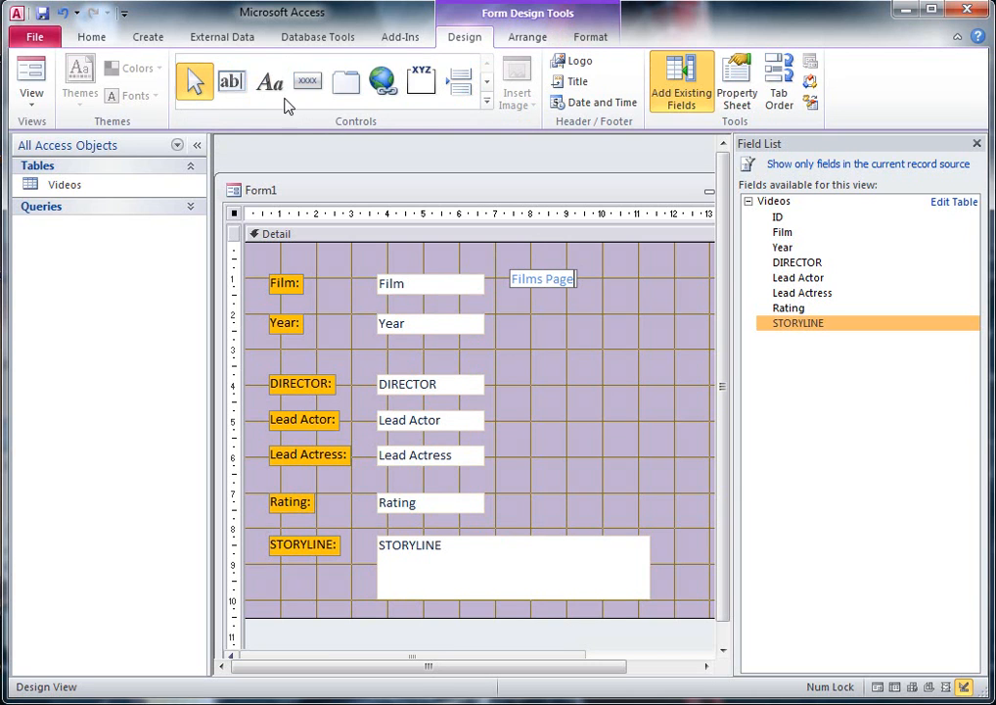
# Move the 'Films Page' label to the form top and enlarge its font into a title.
pyautogui.click(542, 278)
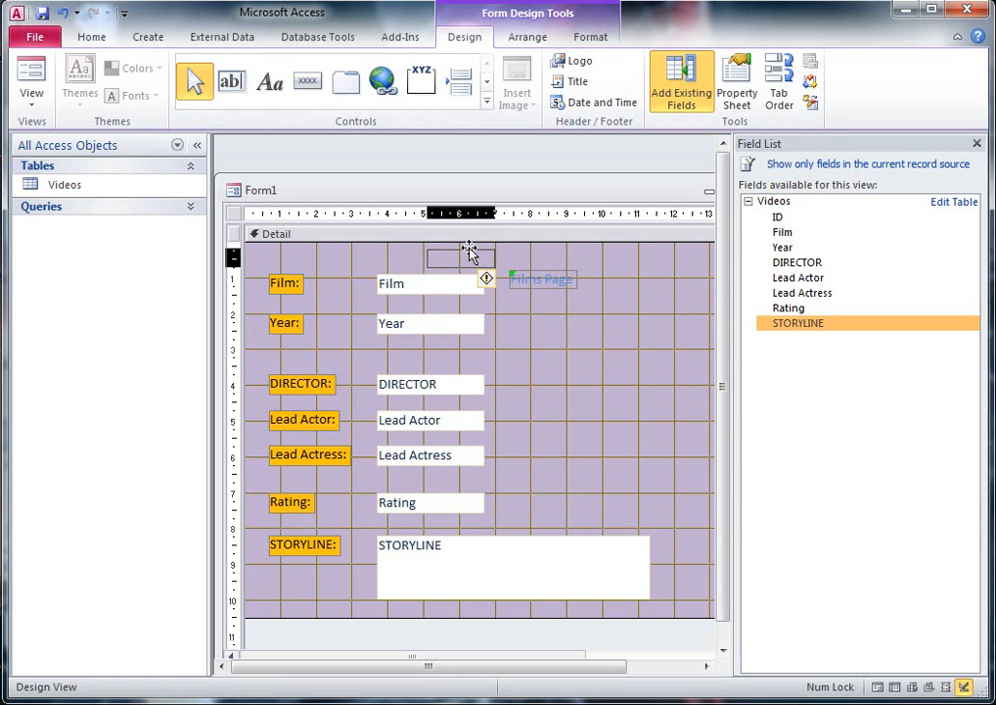
pyautogui.moveTo(540, 278); pyautogui.dragTo(460, 258)
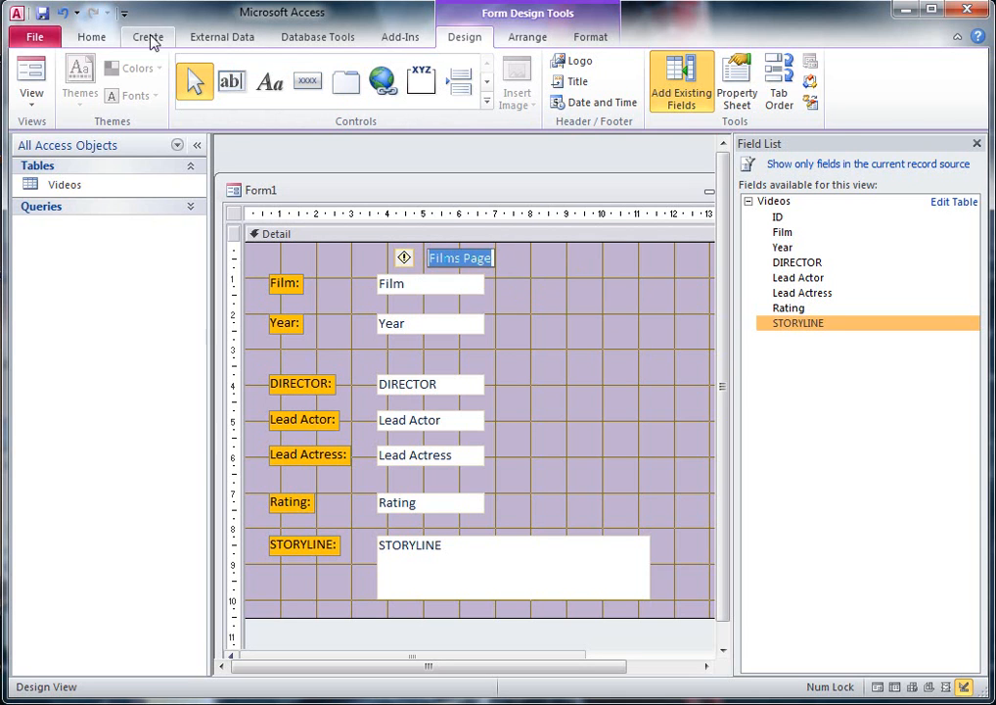
pyautogui.click(928, 58)
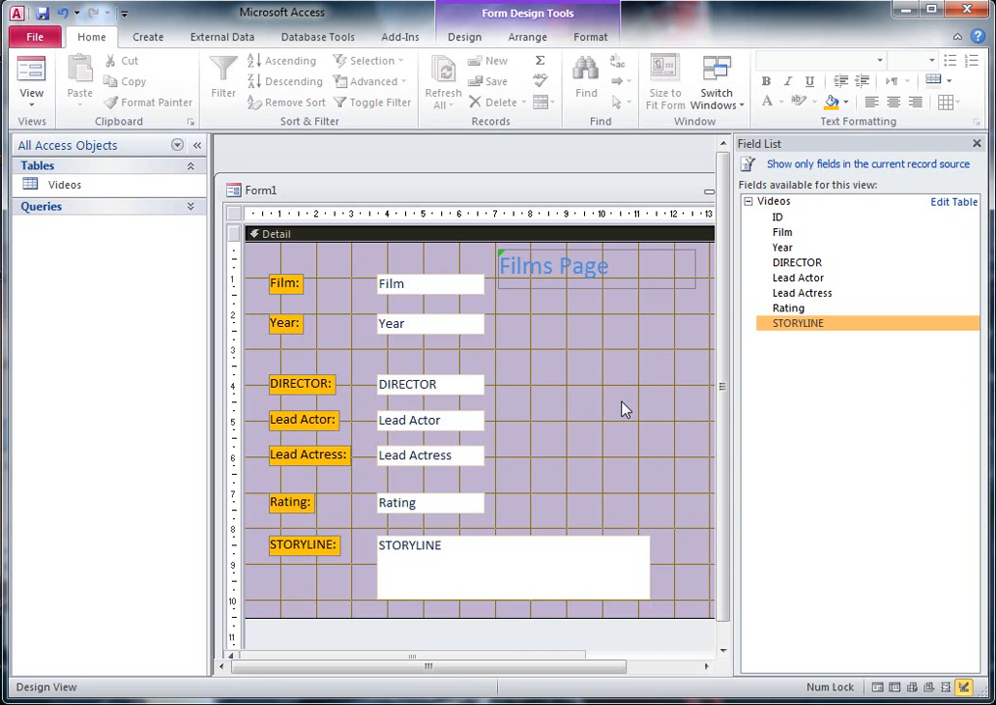
pyautogui.moveTo(344, 254)
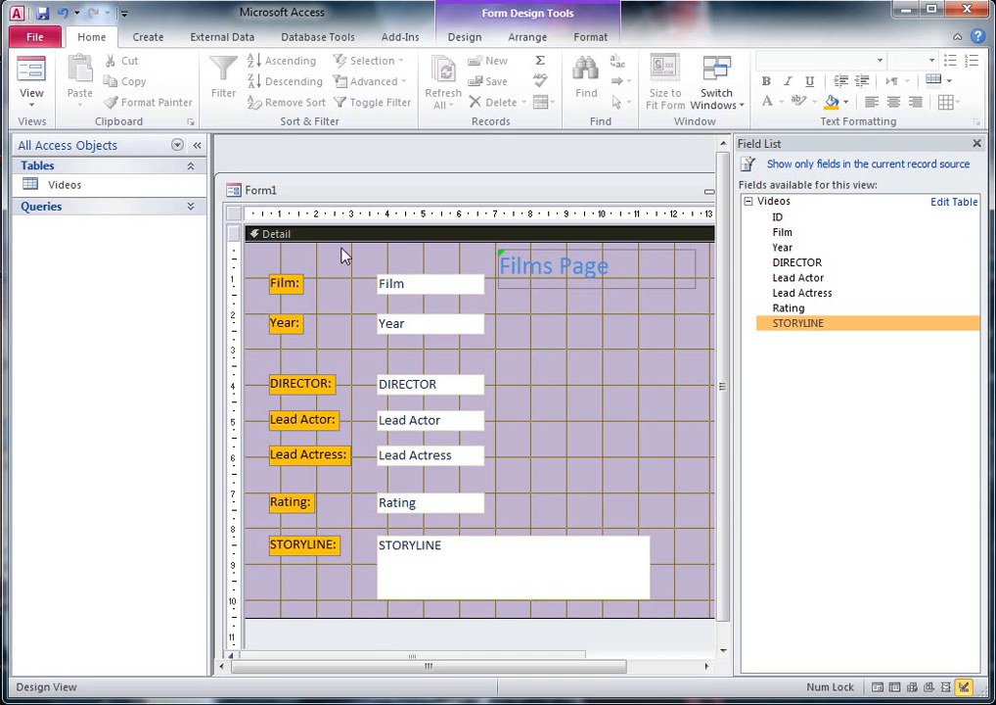